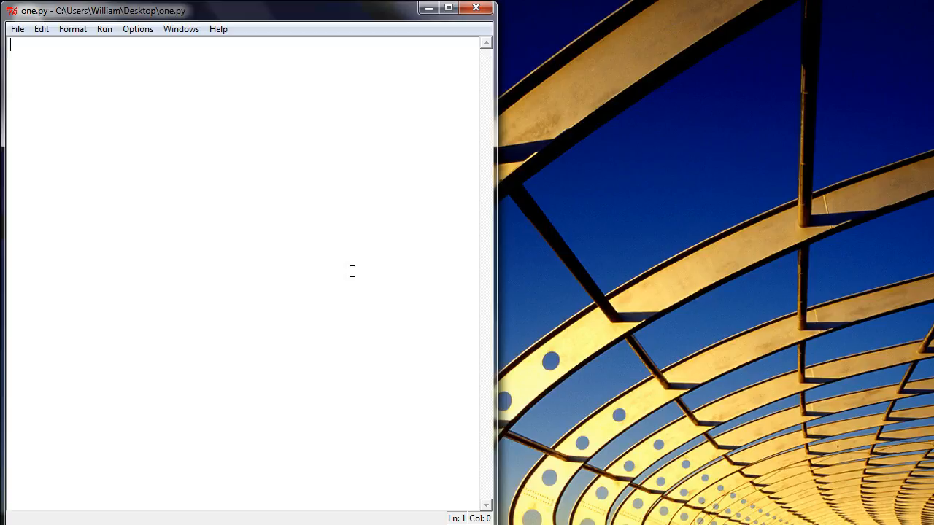
{"action": "mouse_move", "coordinate": [226, 212]}
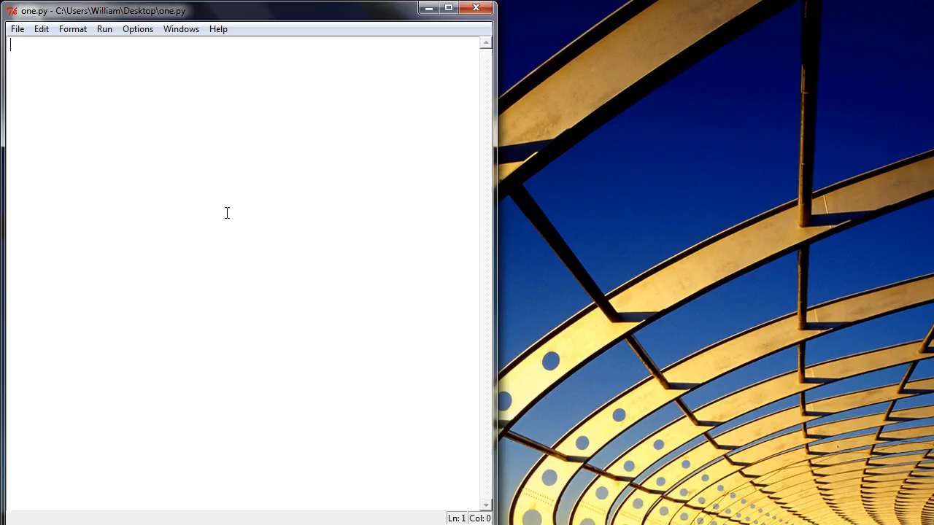
{"action": "mouse_move", "coordinate": [83, 75]}
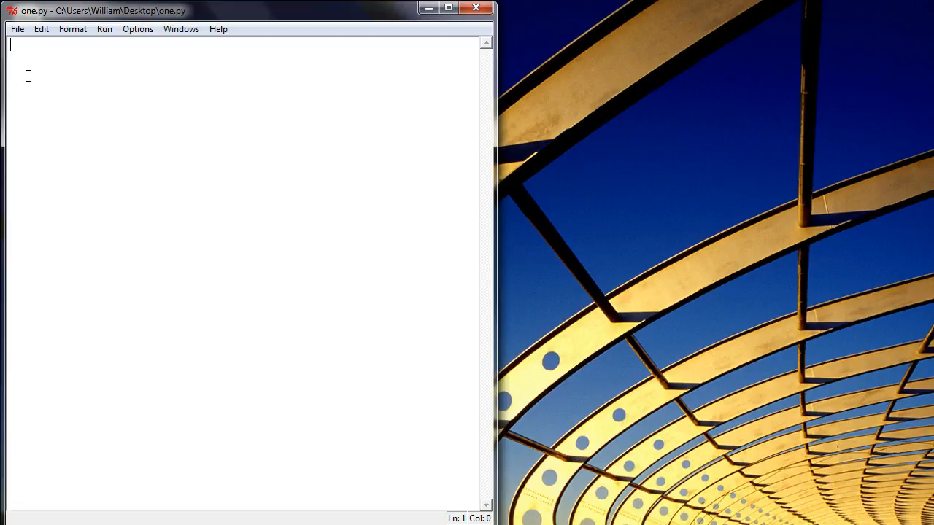
Enter 'import wx' as the first line of one.py, followed by a blank line
{"action": "type", "text": "import wx"}
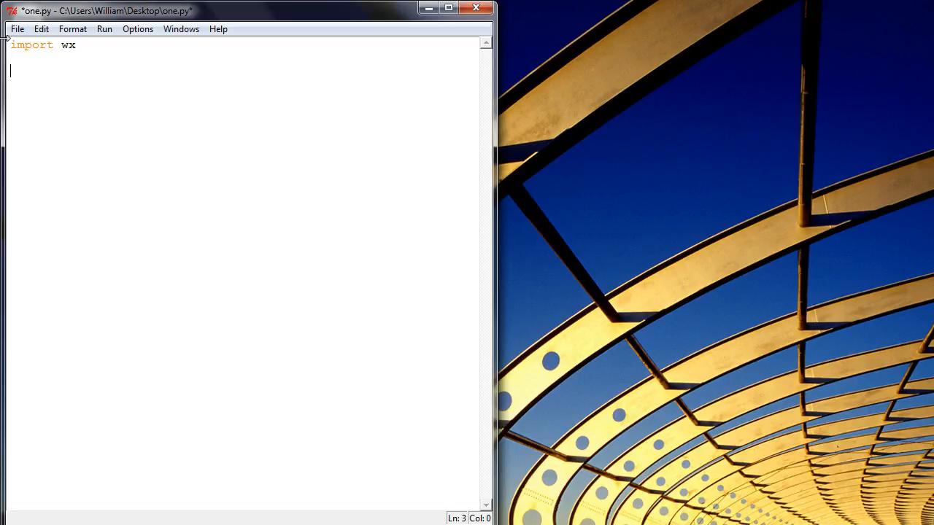
{"action": "mouse_move", "coordinate": [221, 15]}
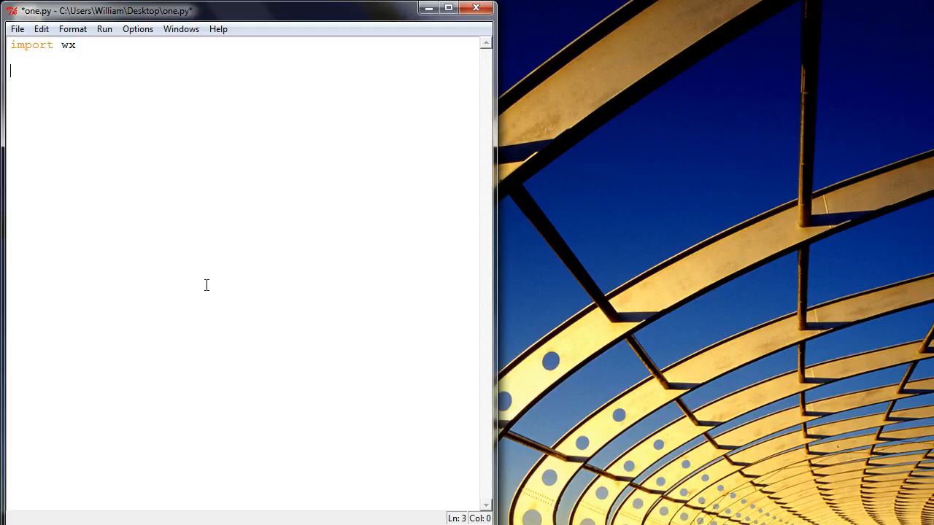
Declare class myFrame(wx.Frame) and start its def __init__() method
{"action": "type", "text": "class"}
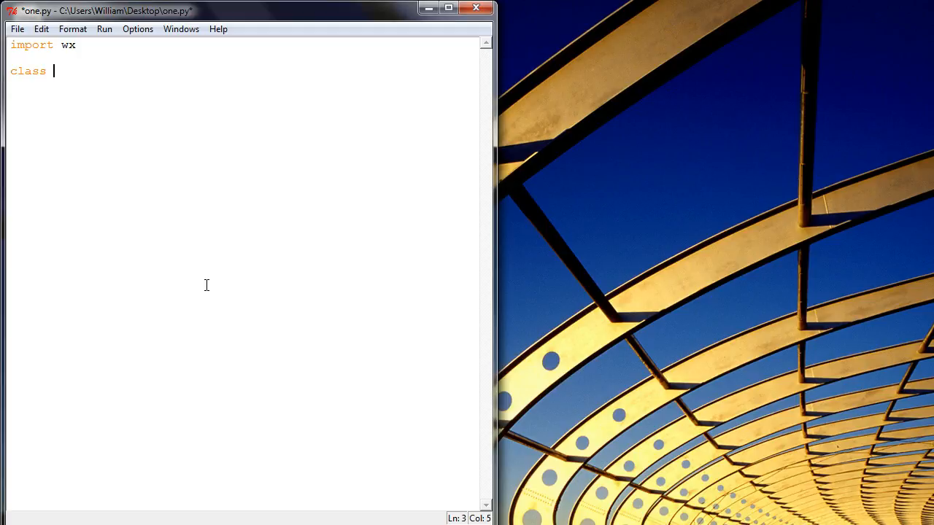
{"action": "type", "text": "myF"}
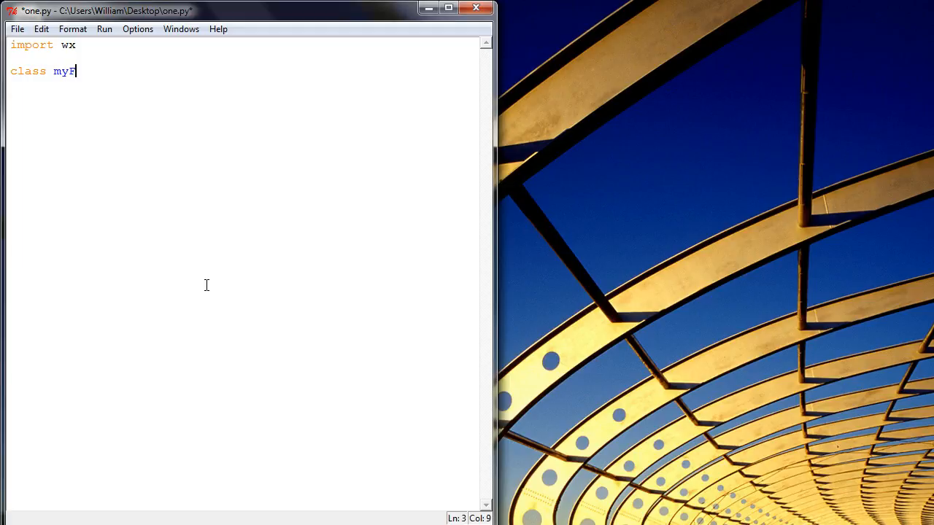
{"action": "type", "text": "rame()"}
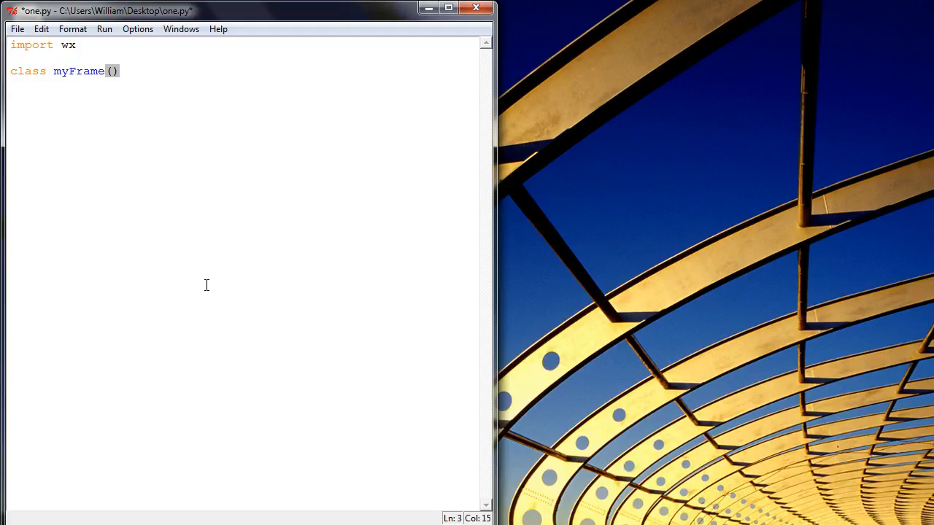
{"action": "type", "text": "wx"}
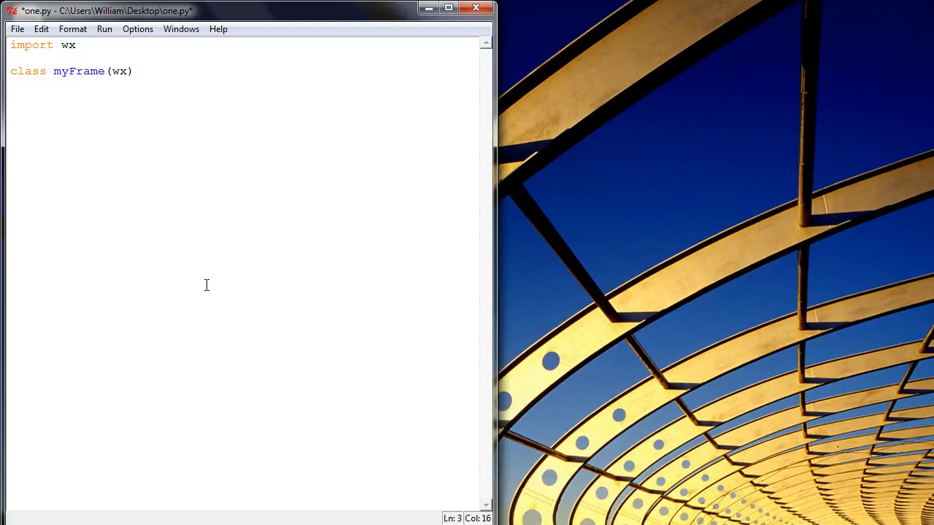
{"action": "type", "text": ".Frame"}
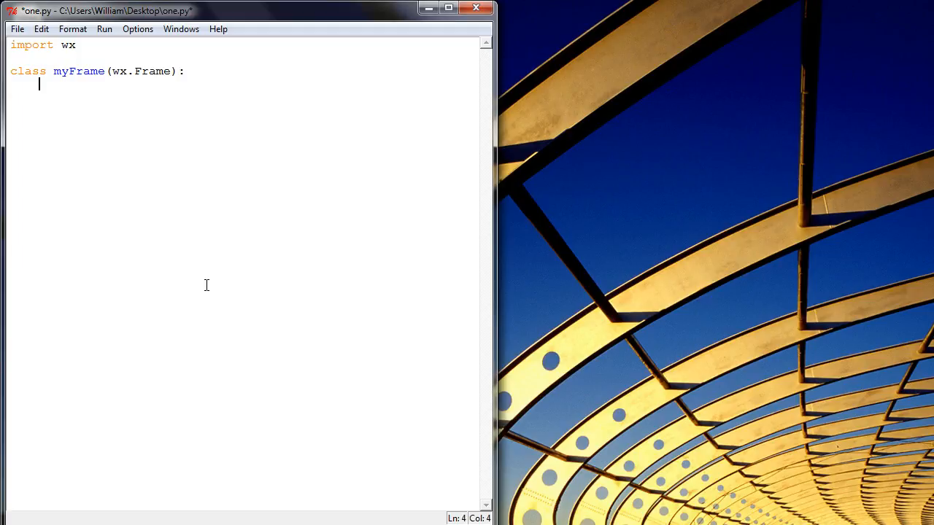
{"action": "type", "text": "def __"}
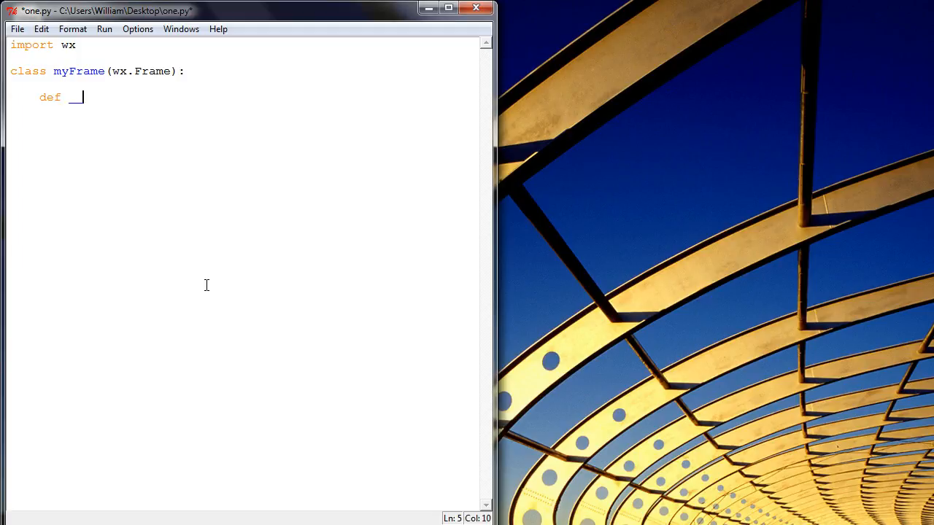
{"action": "type", "text": "__init__"}
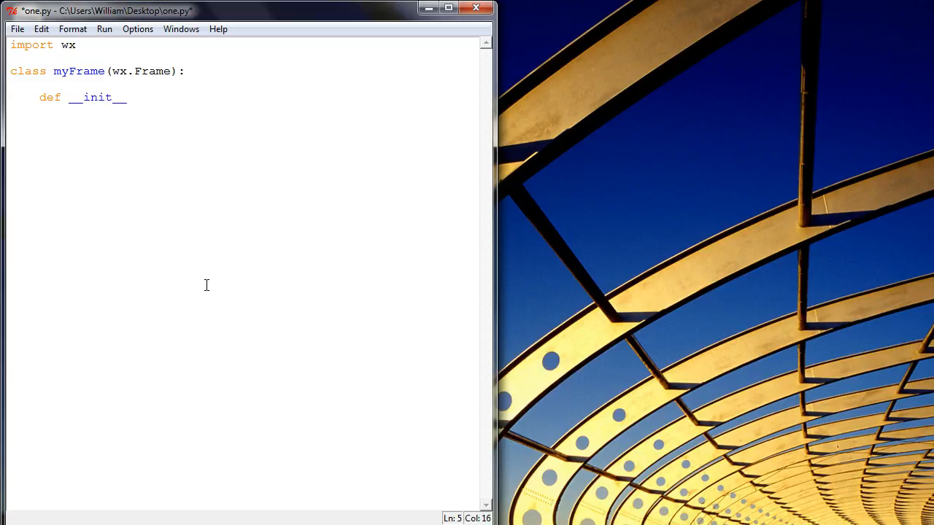
{"action": "type", "text": "()"}
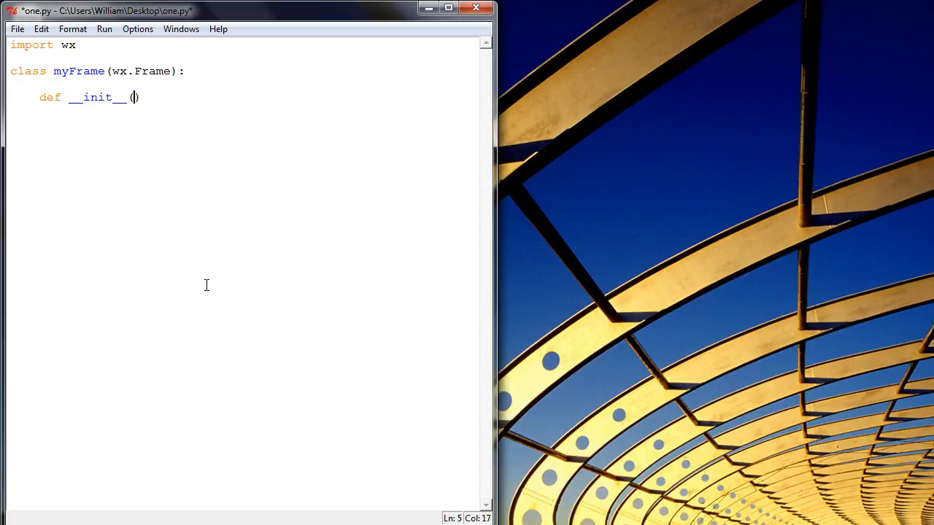
Give __init__ self and parent, calling wx.Frame.__init__(self, parent, -1, 'Plot Visualiser')
{"action": "type", "text": "self, pa"}
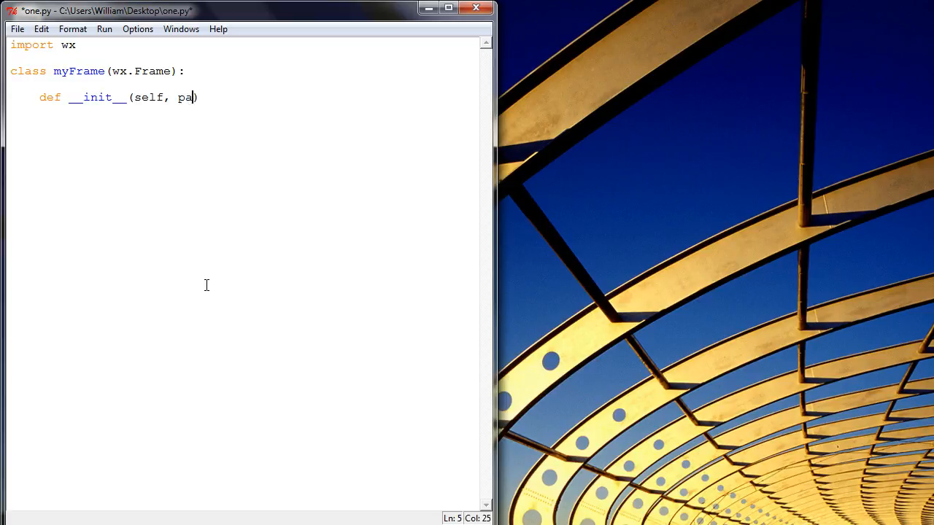
{"action": "type", "text": "rent"}
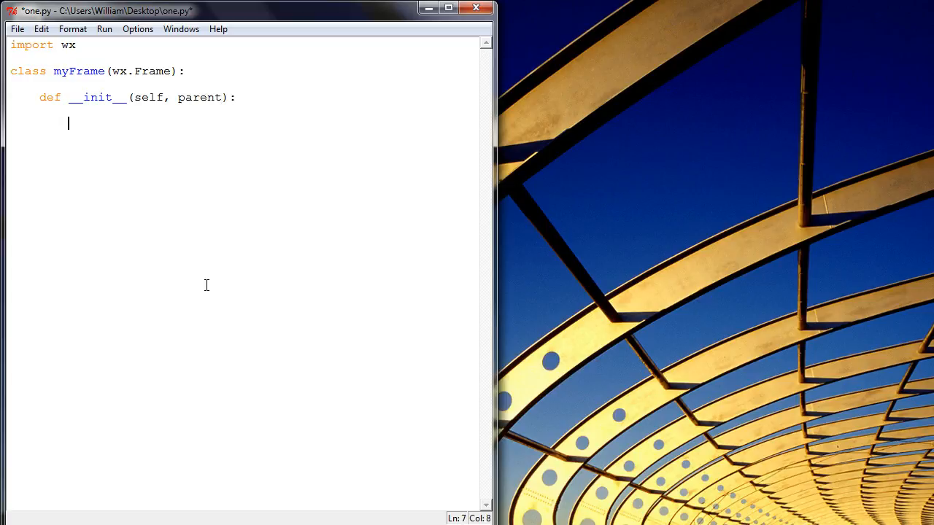
{"action": "type", "text": "wx"}
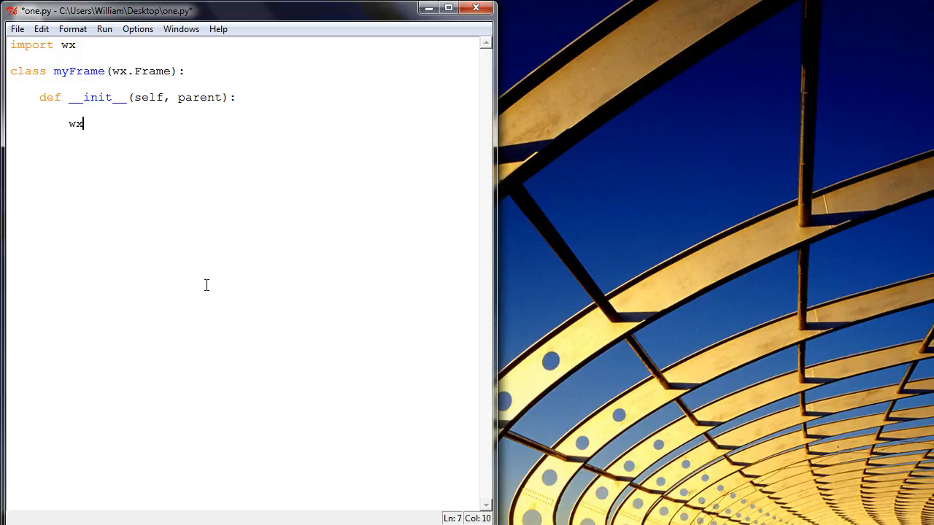
{"action": "type", "text": ".Frame"}
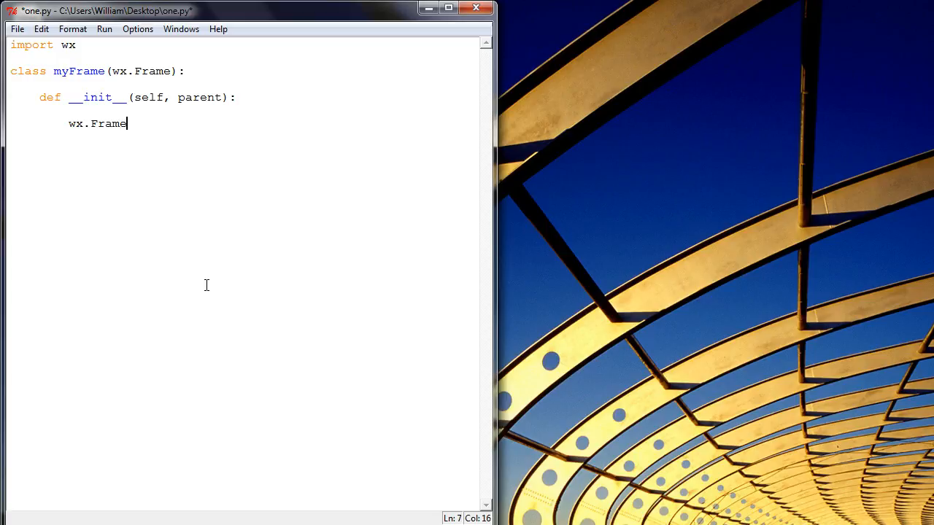
{"action": "type", "text": ".__"}
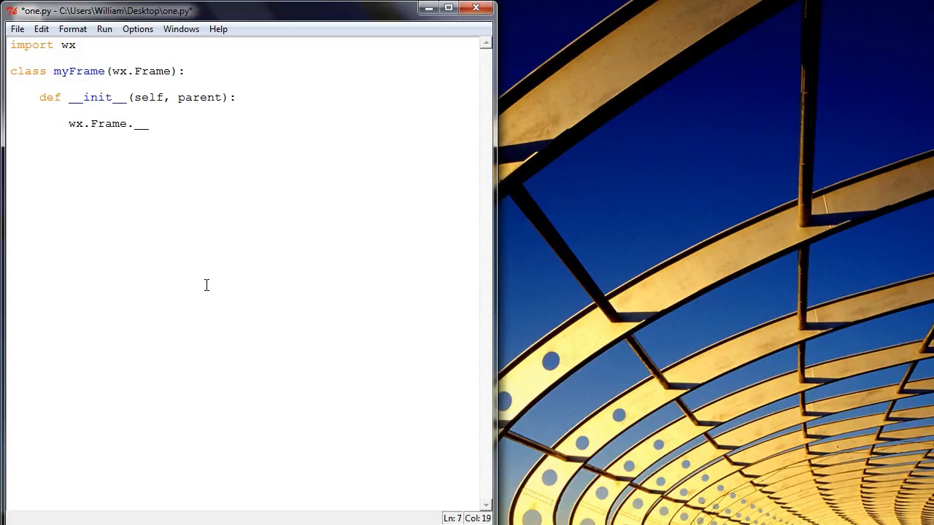
{"action": "type", "text": "init__()"}
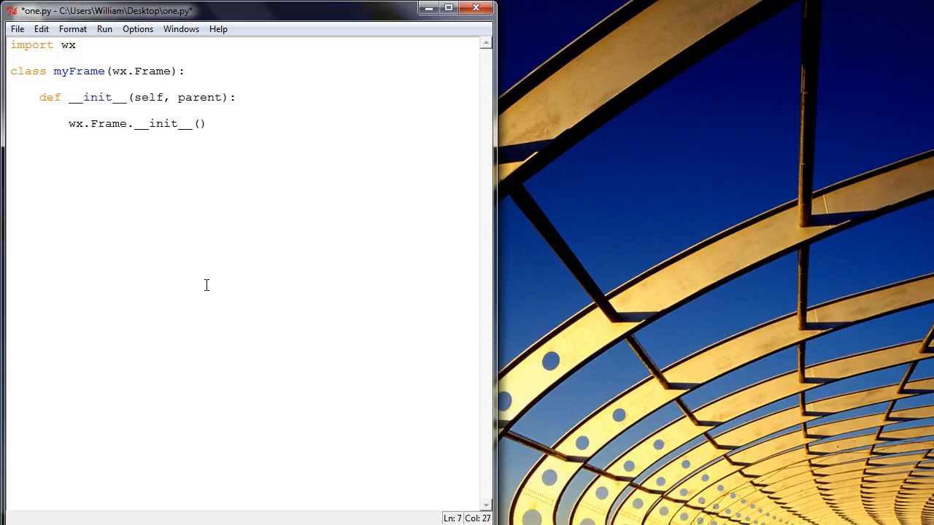
{"action": "type", "text": "self,"}
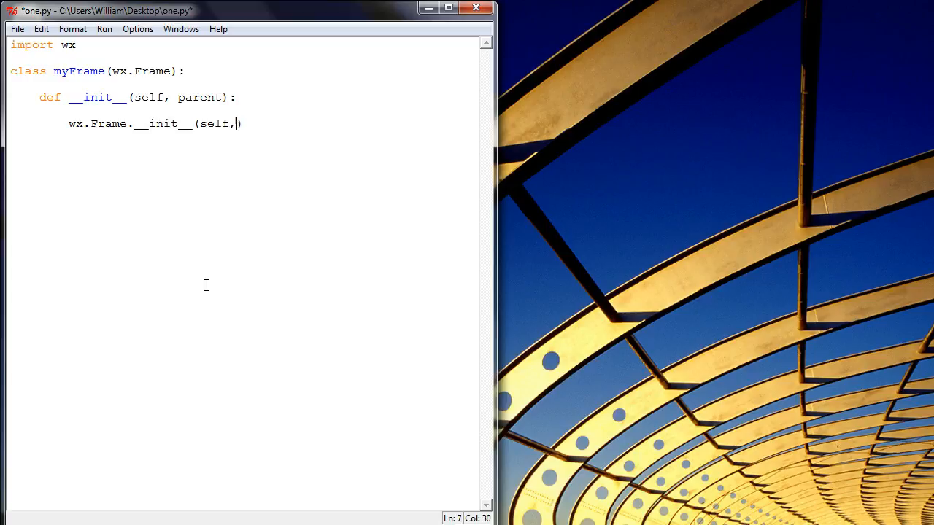
{"action": "type", "text": "parent"}
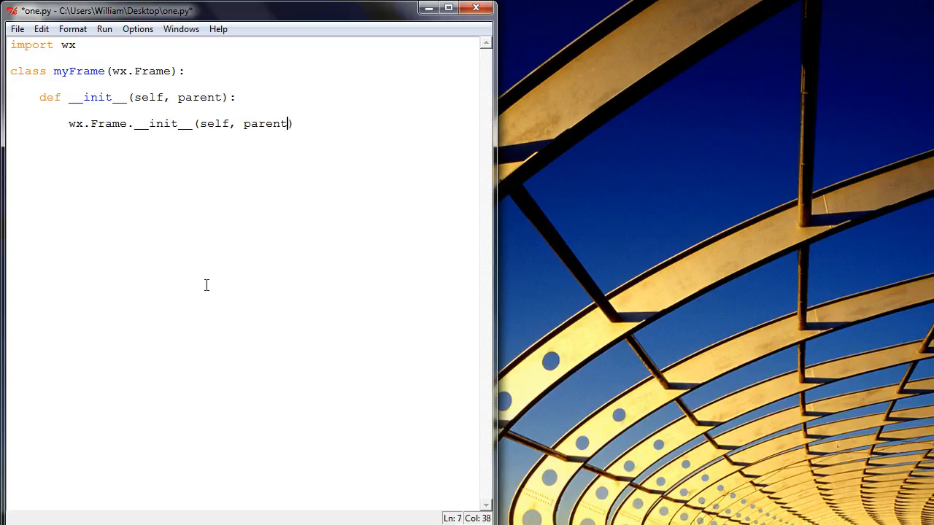
{"action": "type", "text": "-1,"}
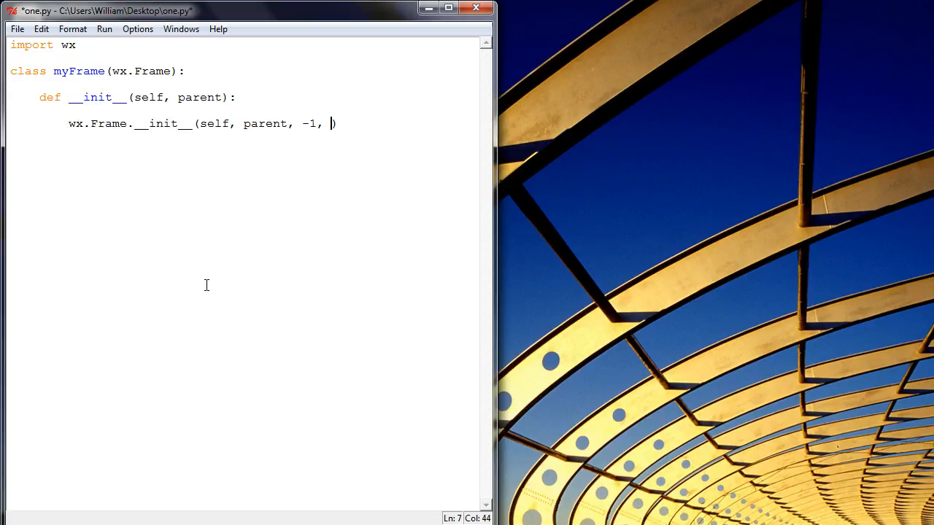
{"action": "type", "text": "''"}
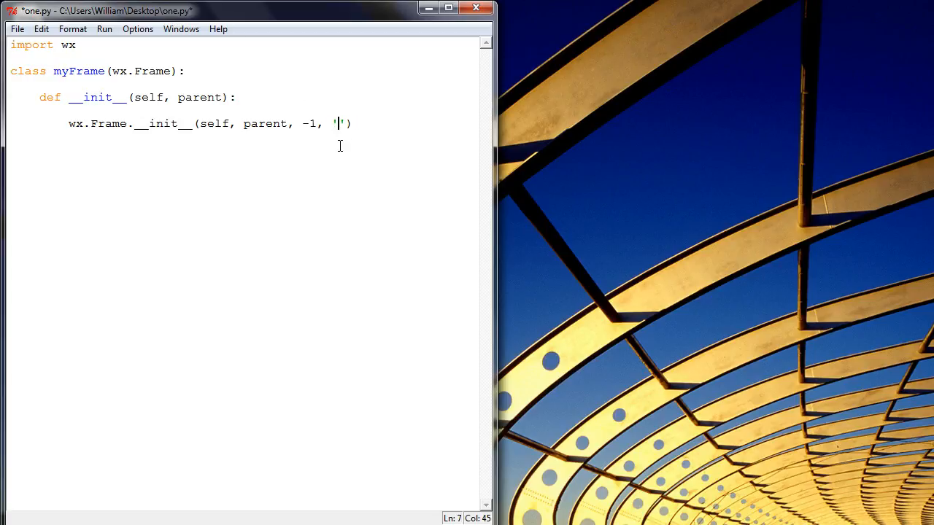
{"action": "type", "text": "Plot Visual"}
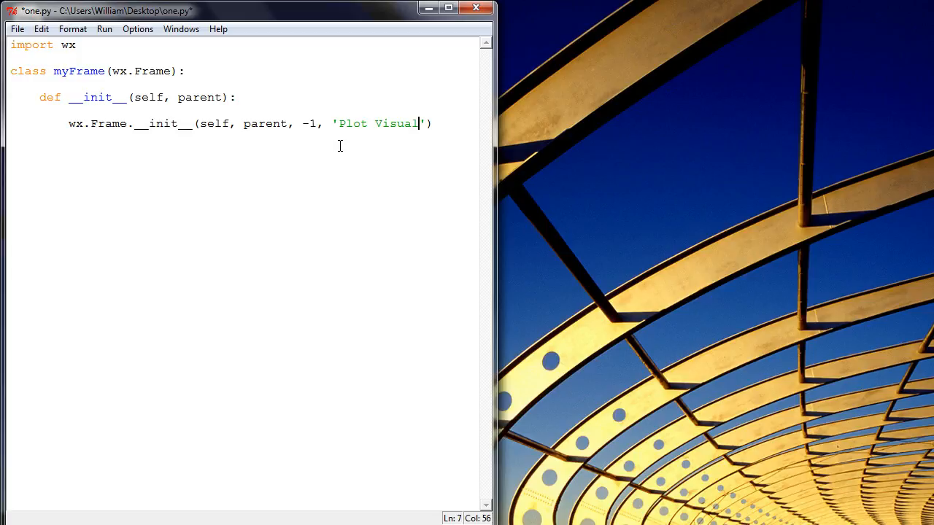
{"action": "type", "text": "iser"}
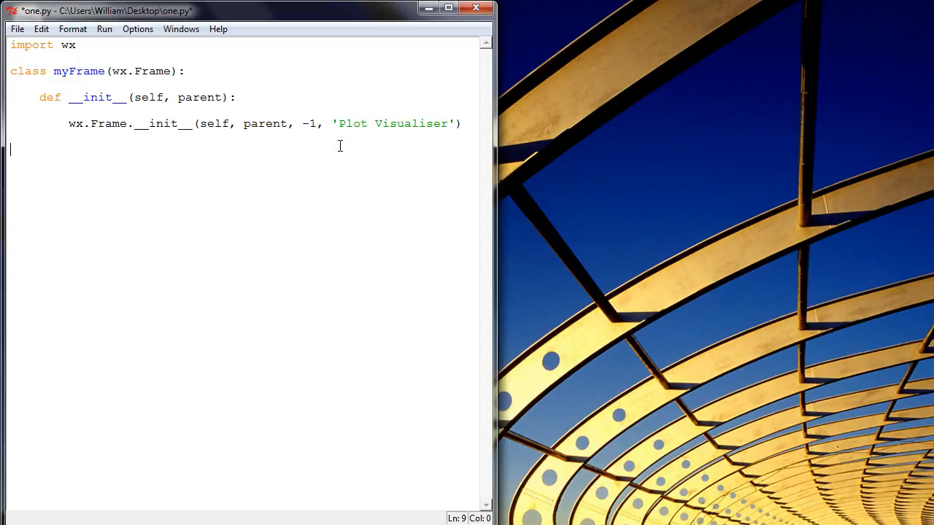
Start the if __name__ == '__main__': block with app = wx.App(False)
{"action": "type", "text": "if"}
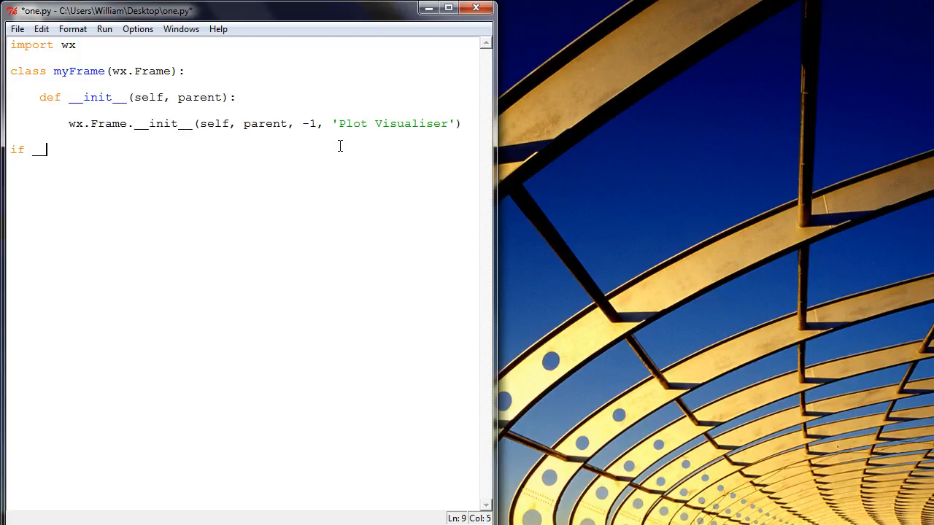
{"action": "type", "text": "__name__ ="}
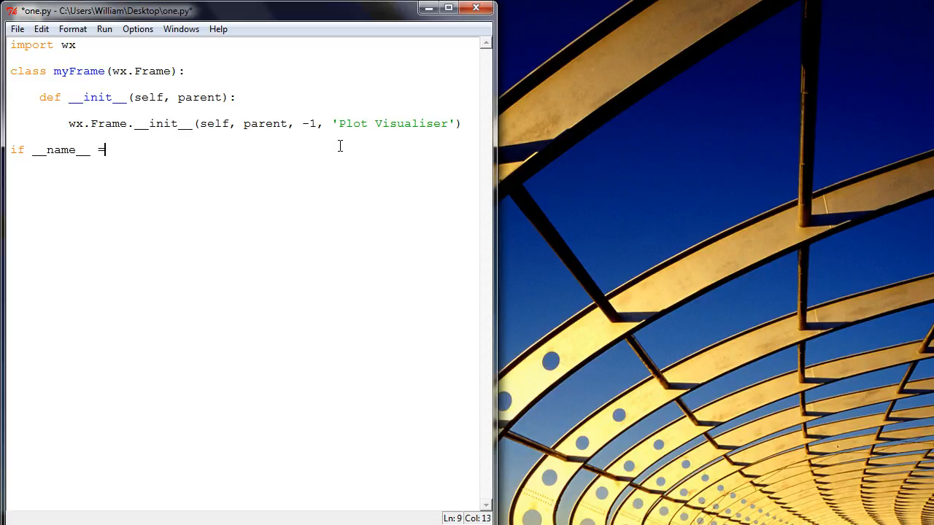
{"action": "type", "text": "= '__main__"}
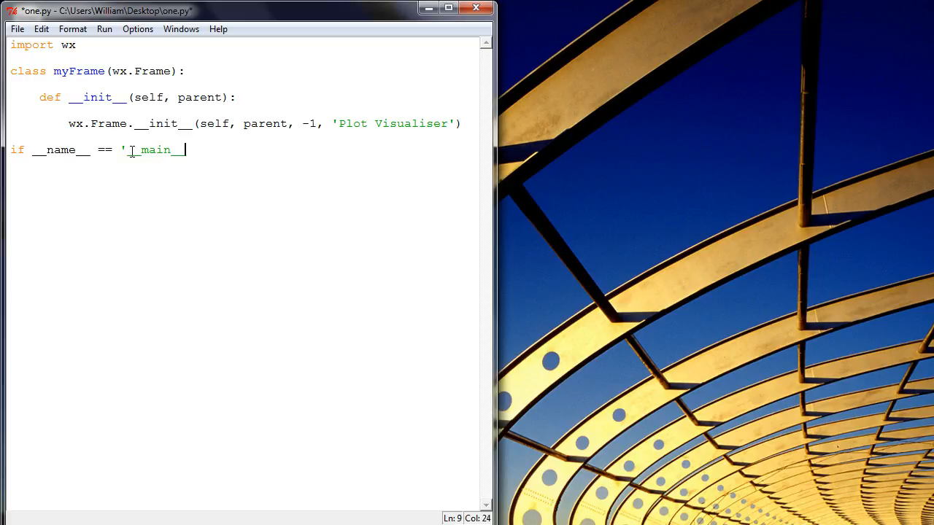
{"action": "type", "text": "':"}
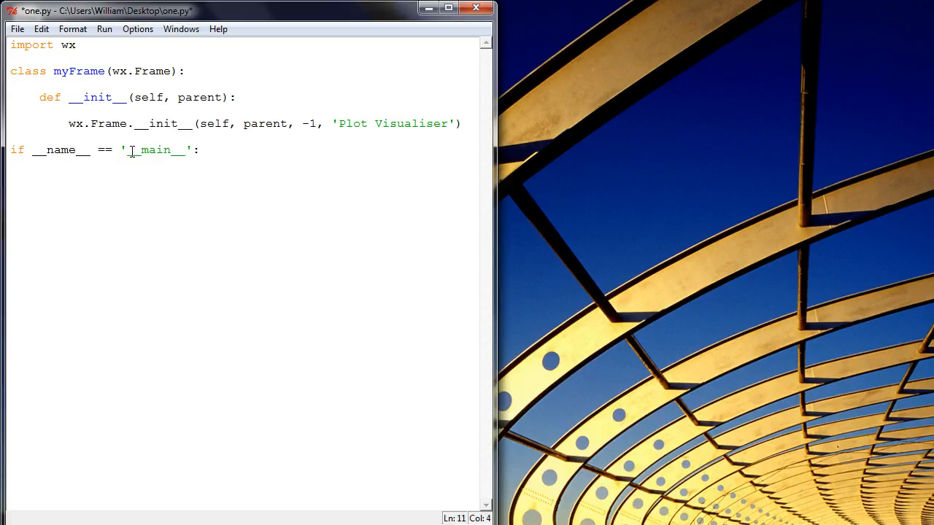
{"action": "type", "text": "app"}
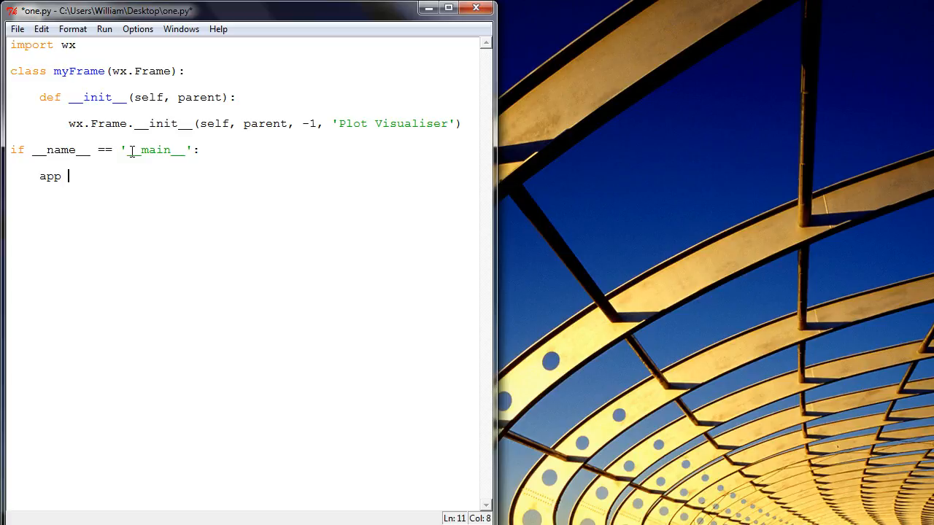
{"action": "type", "text": "= wx"}
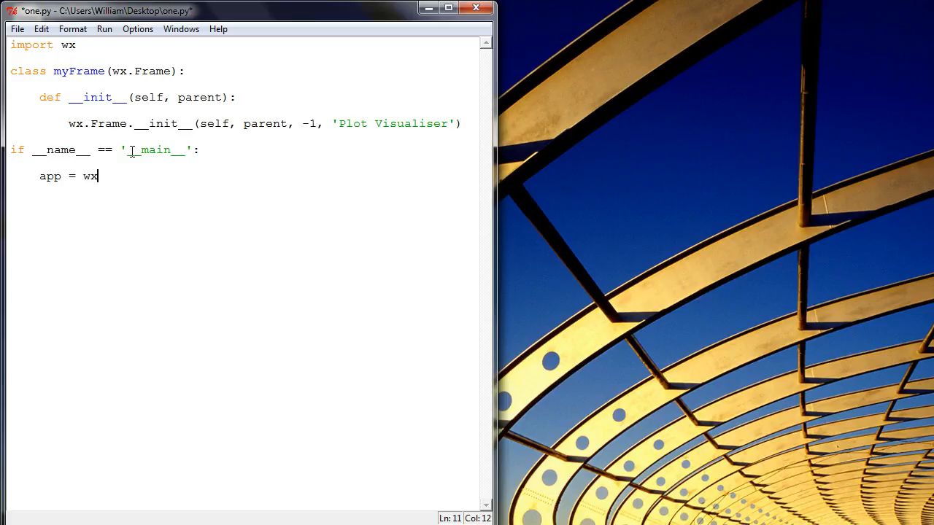
{"action": "type", "text": ".Ap"}
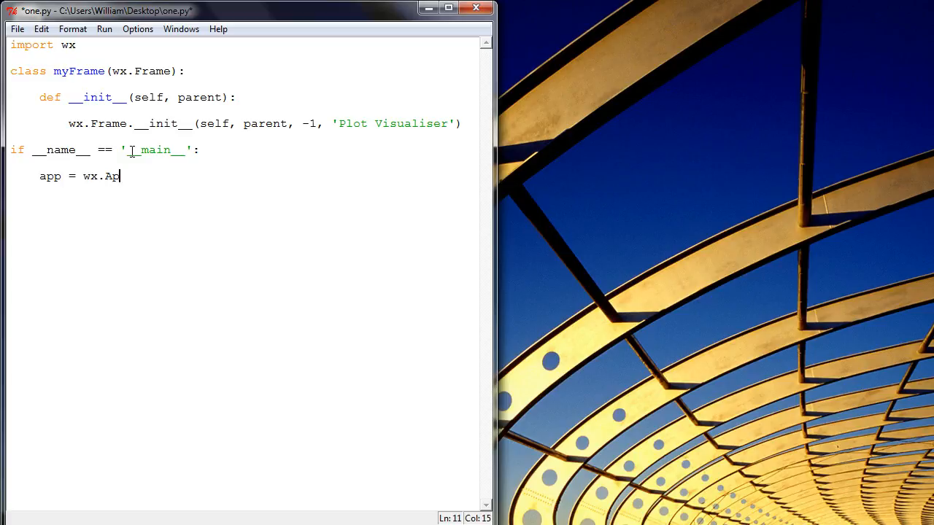
{"action": "type", "text": "p()"}
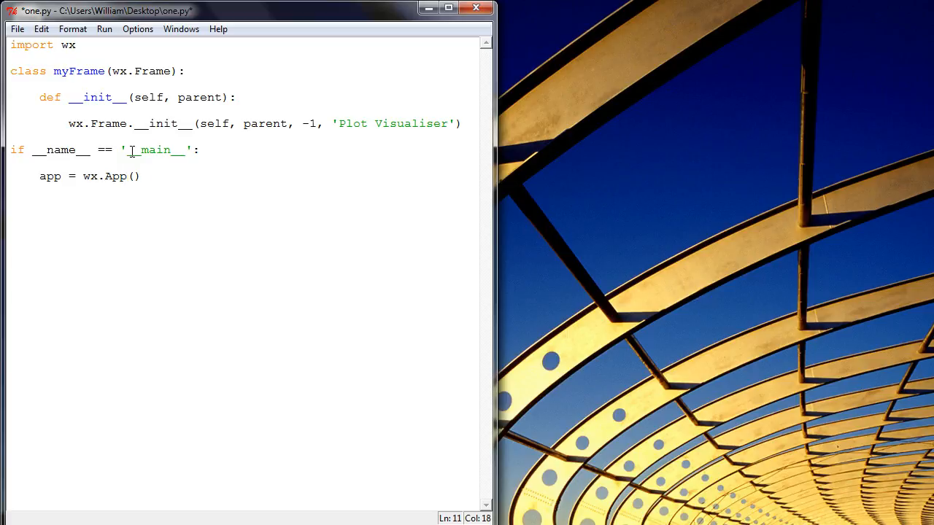
{"action": "type", "text": "False"}
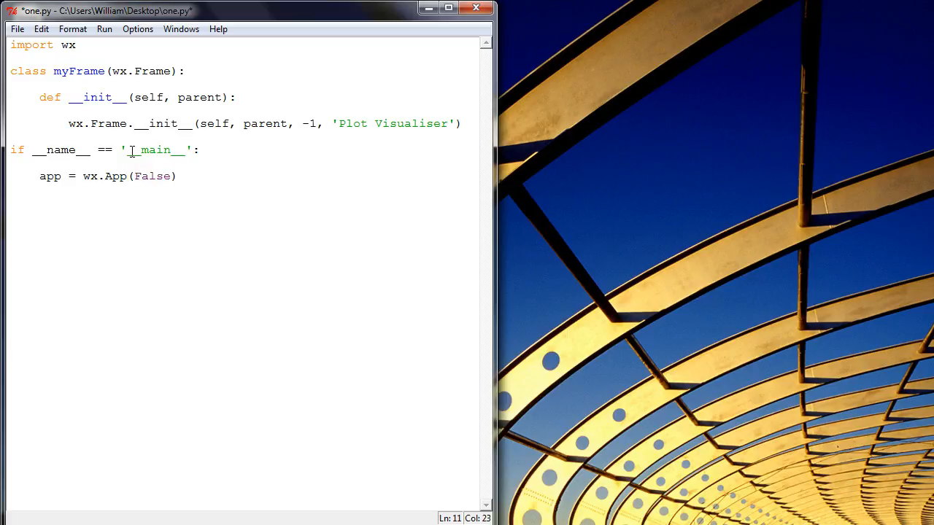
Create frame = myFrame(parent=None) inside the main block
{"action": "type", "text": "frame"}
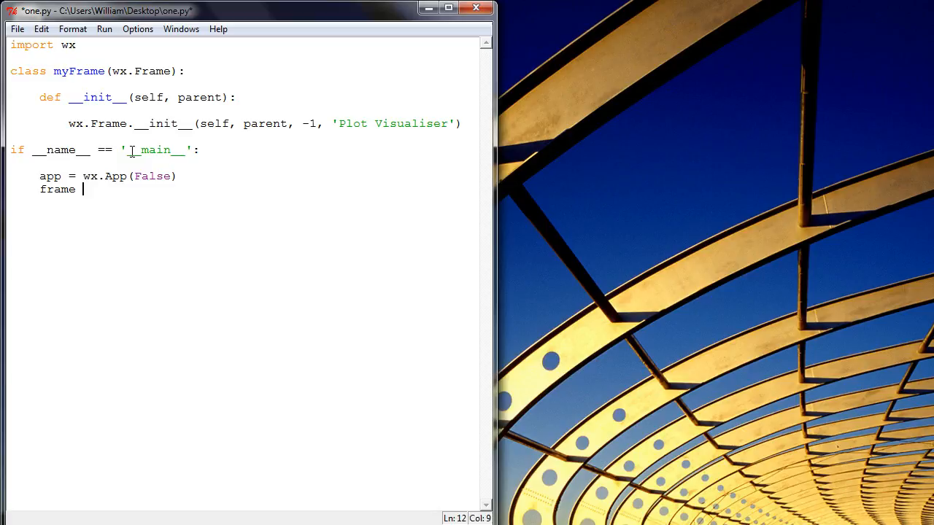
{"action": "type", "text": "= my"}
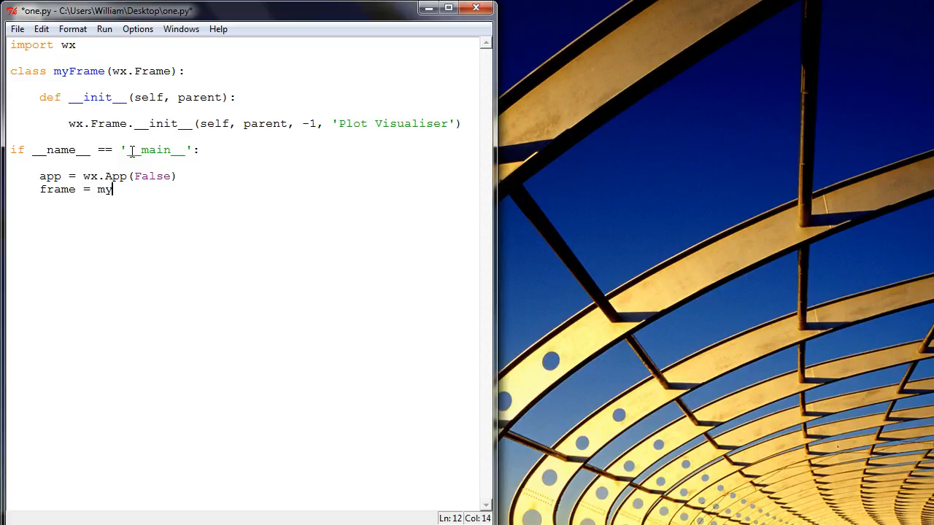
{"action": "type", "text": "Frame()"}
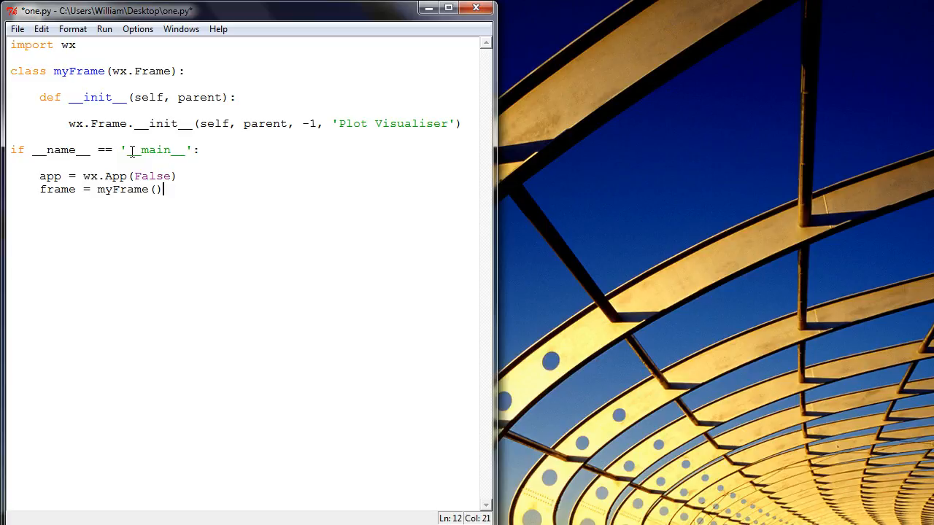
{"action": "type", "text": "parent="}
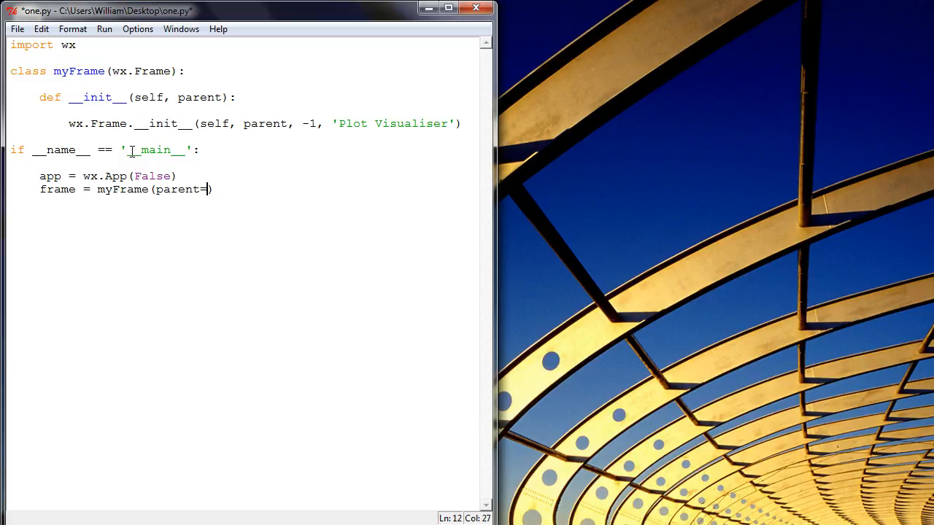
{"action": "type", "text": "None"}
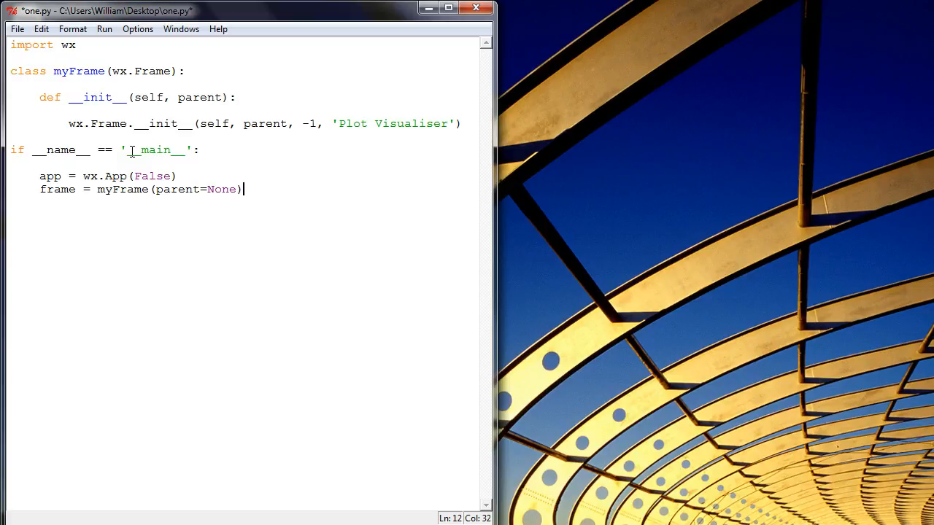
Add frame.Show() and app.MainLoop(), then save one.py
{"action": "type", "text": "fra"}
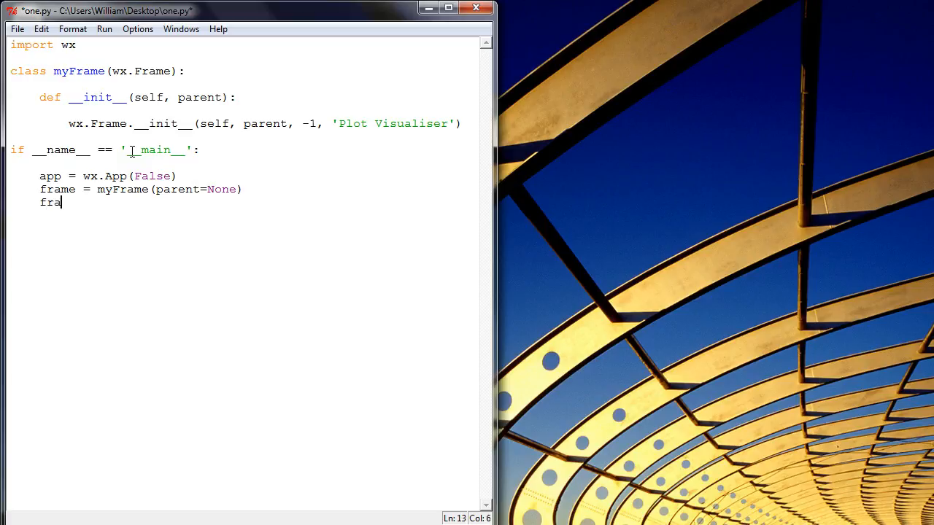
{"action": "type", "text": "me."}
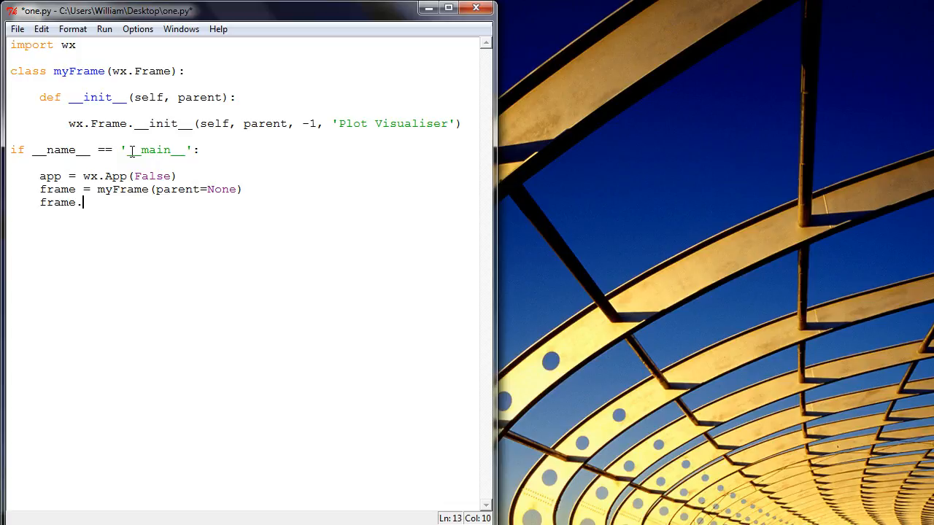
{"action": "type", "text": "Show()"}
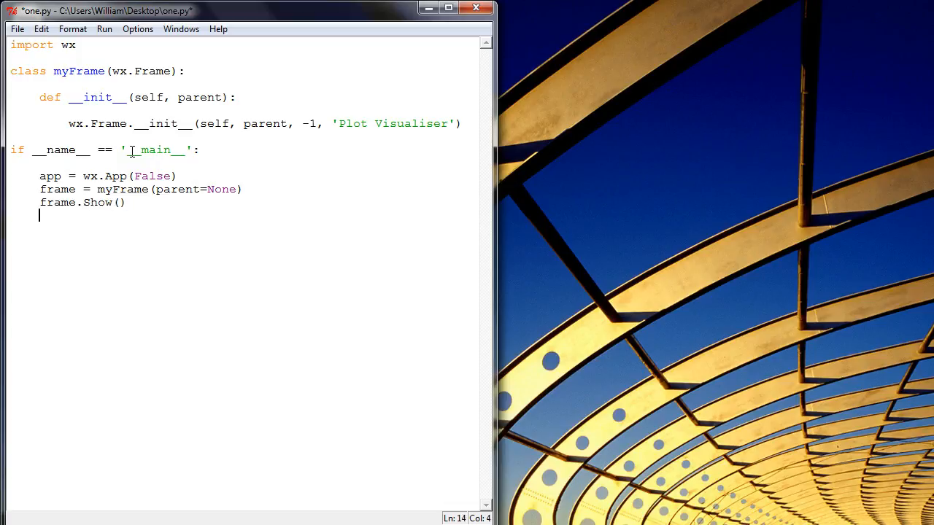
{"action": "type", "text": "app.M"}
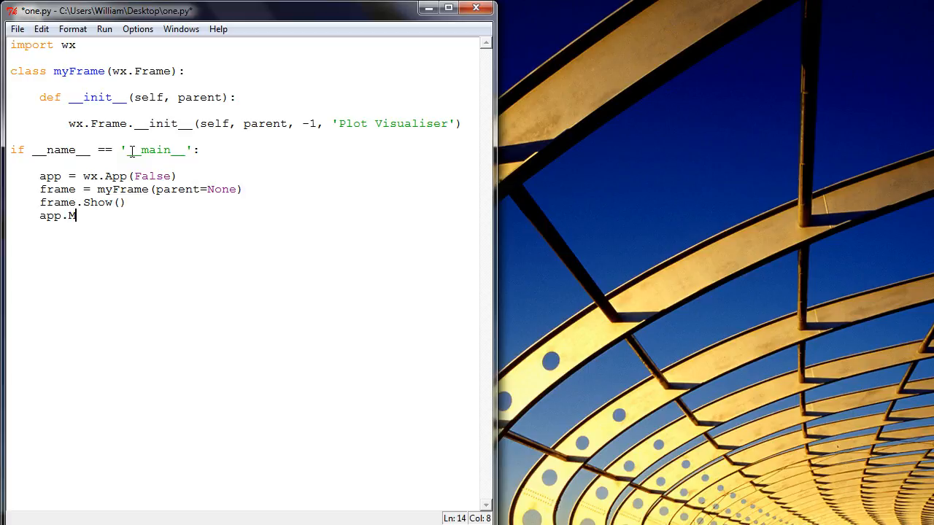
{"action": "type", "text": "ainLo"}
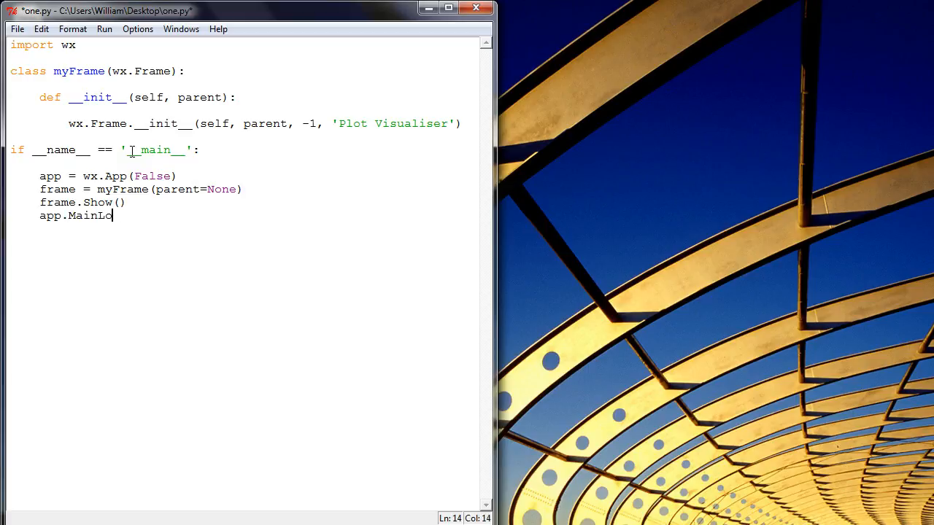
{"action": "type", "text": "op()"}
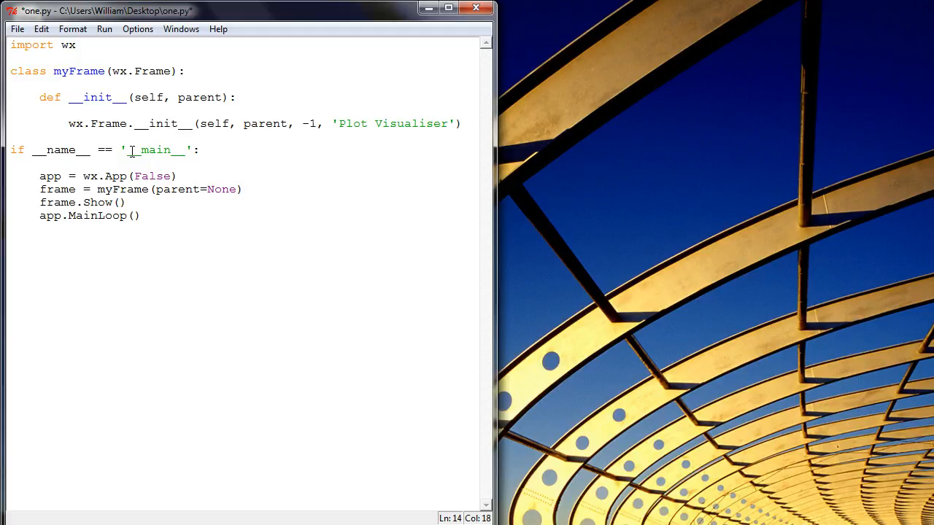
{"action": "key", "text": "ctrl+s"}
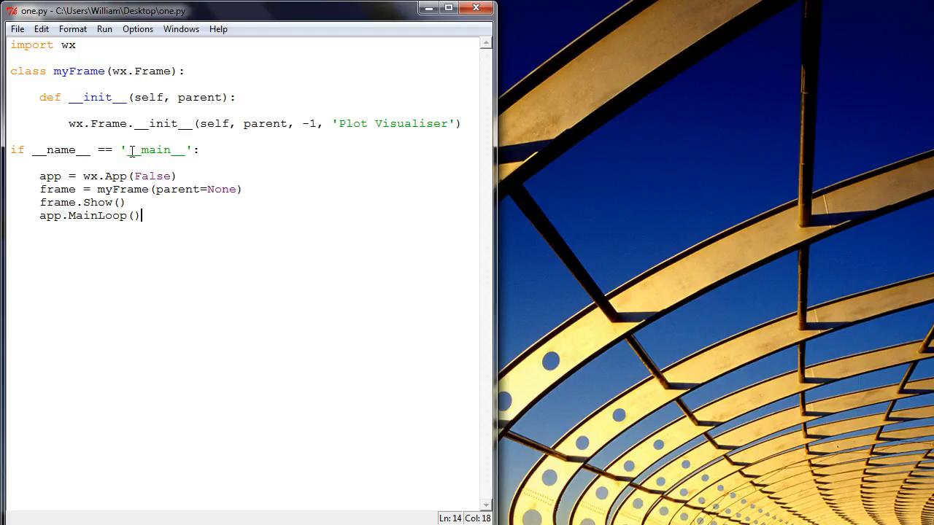
Run the script, move the empty grey Plot Visualiser window, then close it
{"action": "key", "text": "F5"}
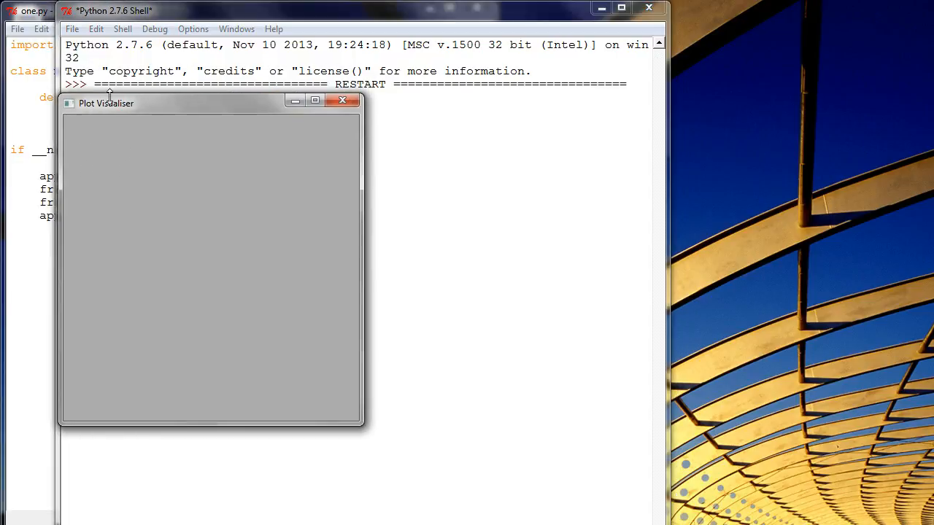
{"action": "left_click_drag", "start_coordinate": [106, 103], "coordinate": [205, 80]}
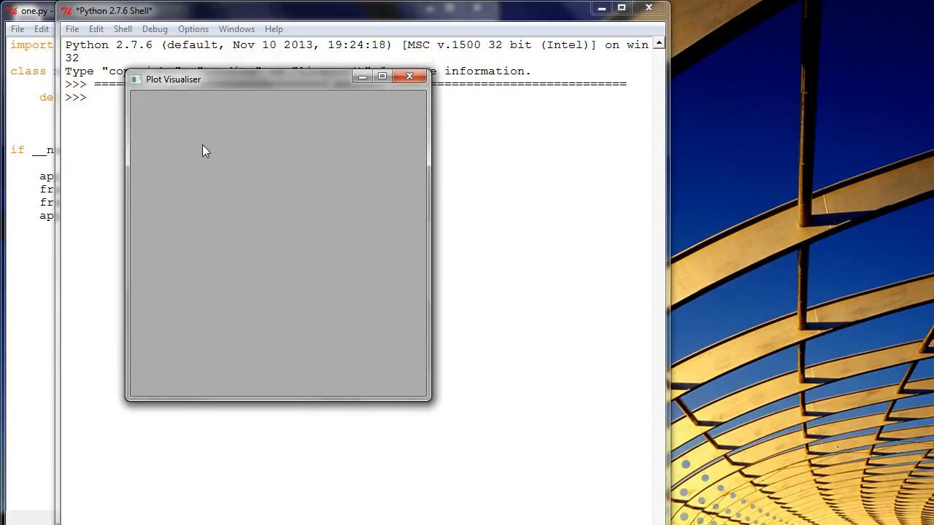
{"action": "mouse_move", "coordinate": [310, 93]}
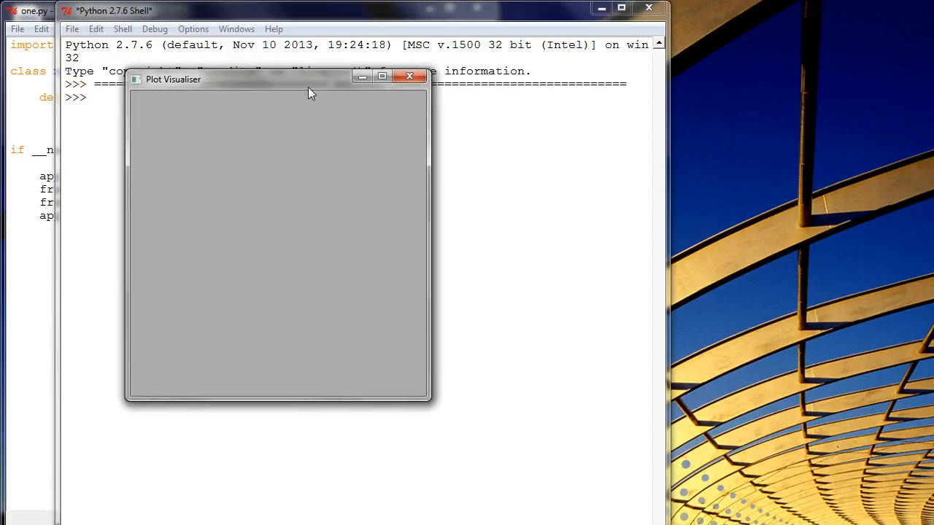
{"action": "left_click", "coordinate": [410, 76]}
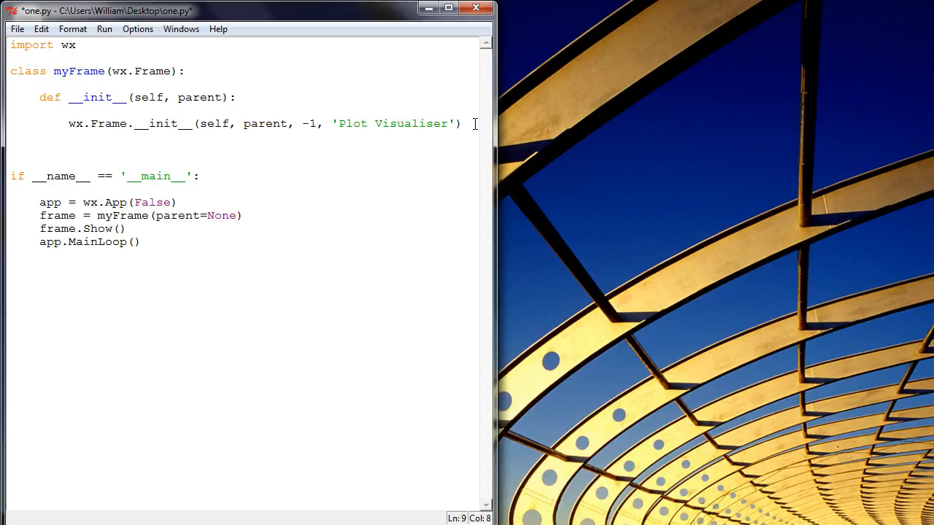
Add a '# Frame items' comment and panel = wx.Panel(self) in __init__
{"action": "type", "text": "#"}
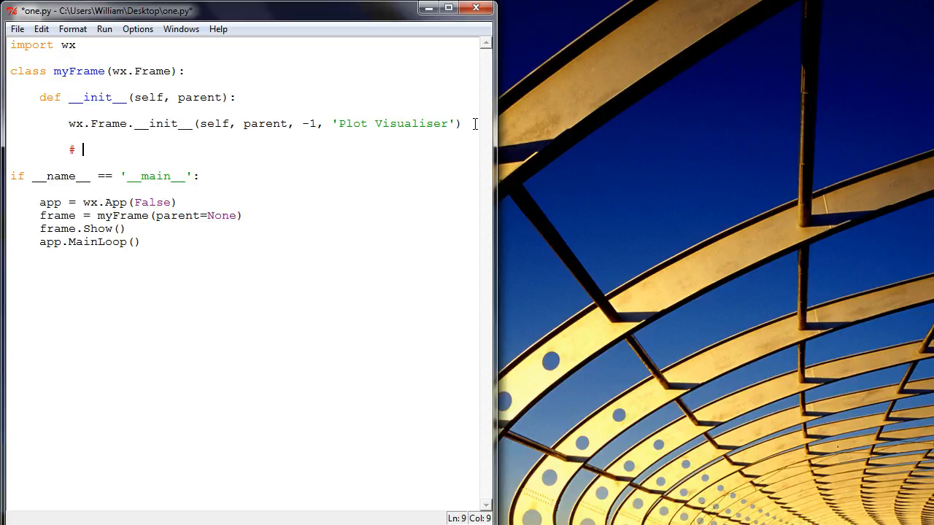
{"action": "type", "text": "Frame"}
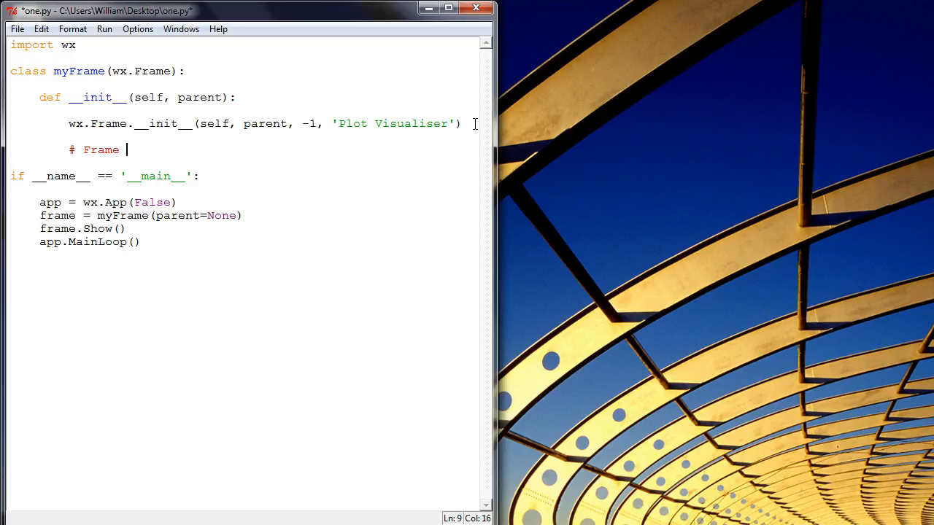
{"action": "type", "text": "items"}
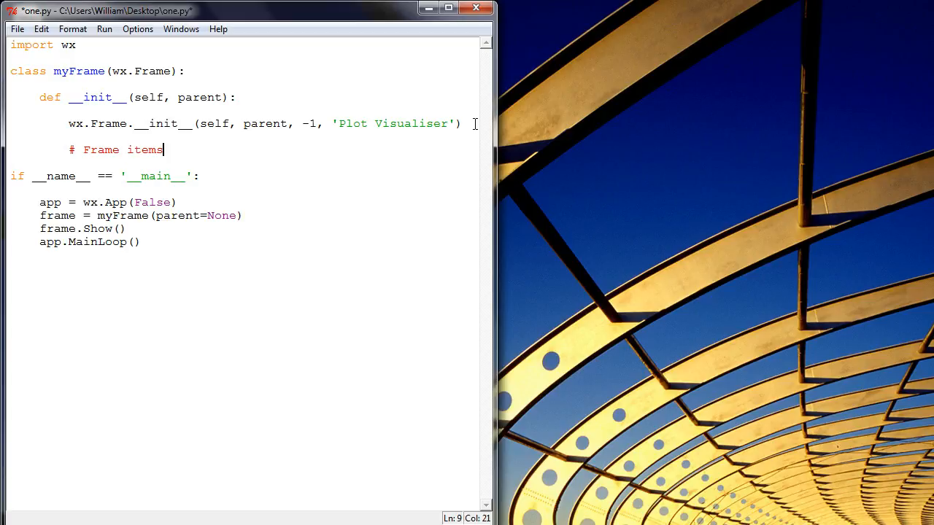
{"action": "key", "text": "Enter"}
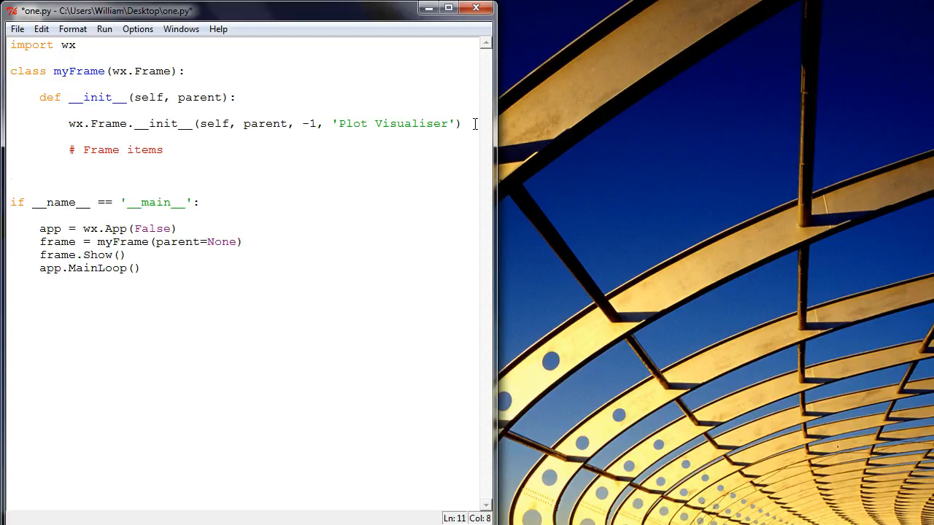
{"action": "type", "text": "panel"}
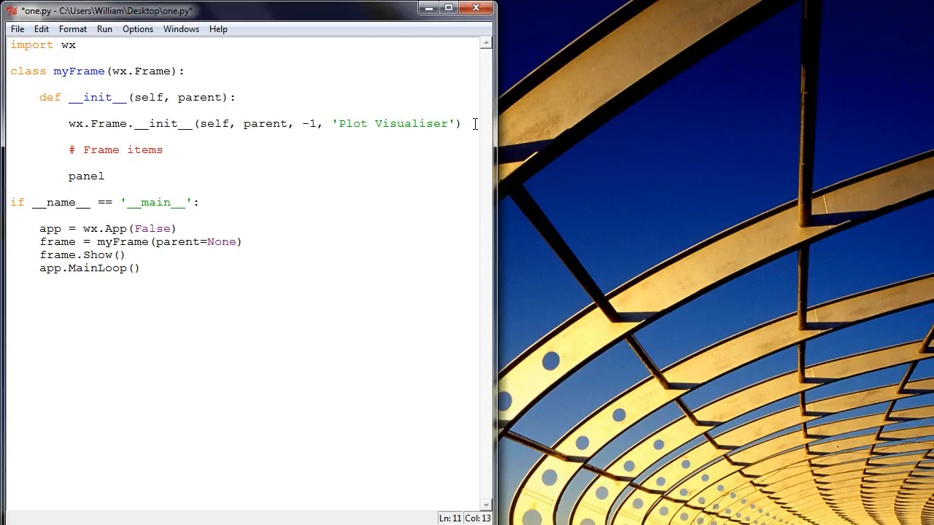
{"action": "type", "text": "= wx"}
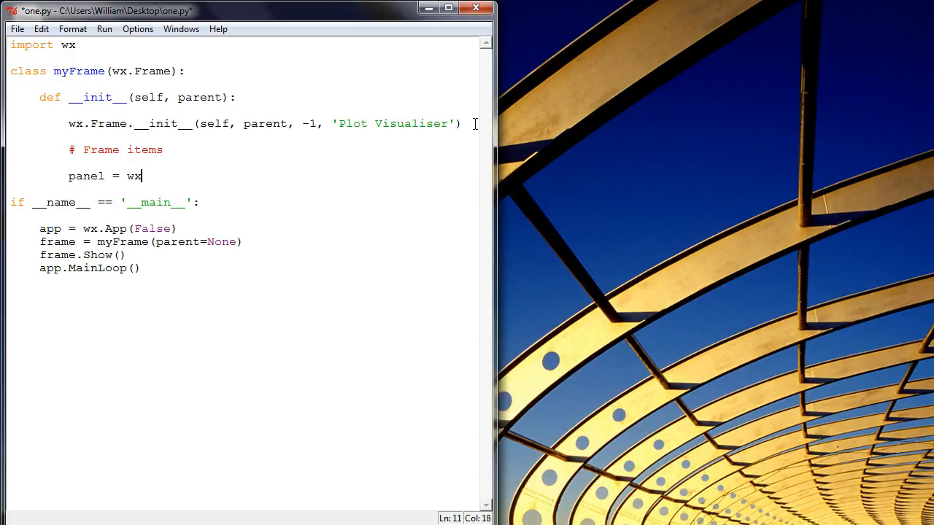
{"action": "type", "text": ".Pane"}
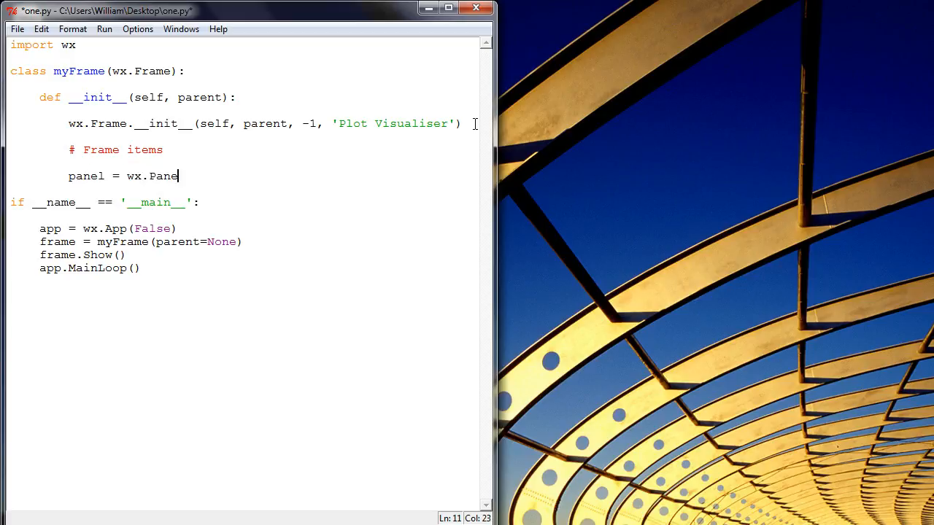
{"action": "type", "text": "l()"}
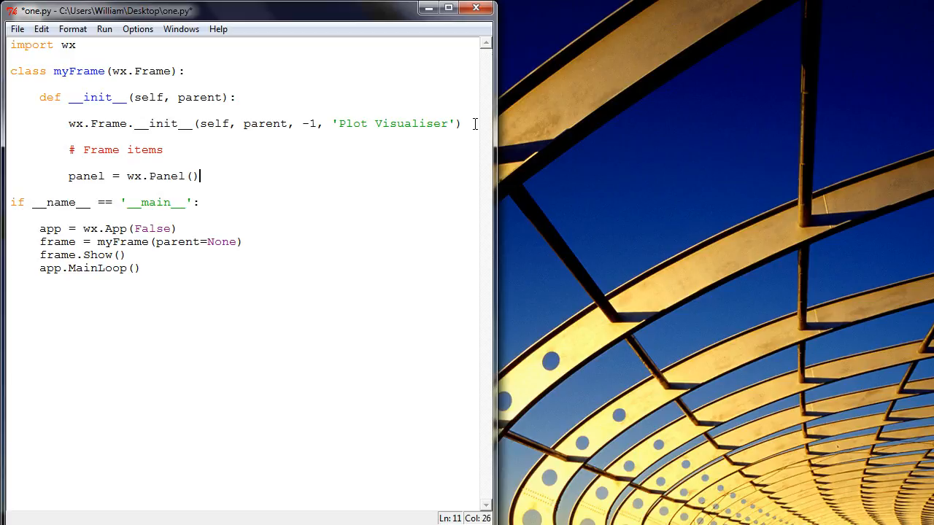
{"action": "type", "text": "sef"}
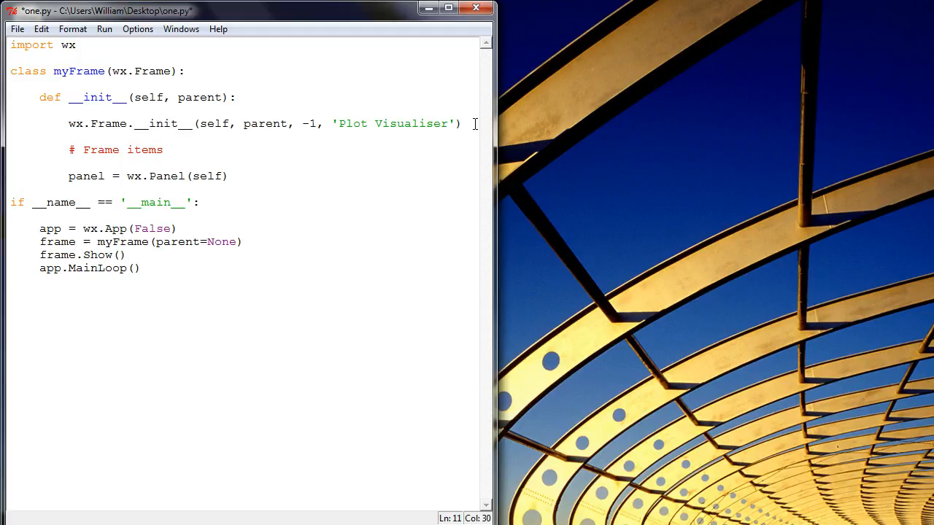
Add panel.SetBackgroundColour('white') below the panel line
{"action": "type", "text": "panel"}
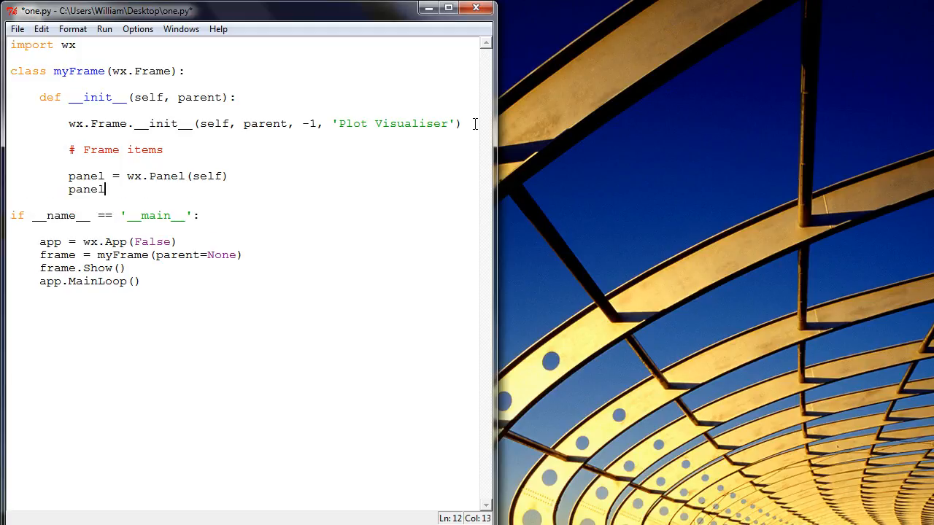
{"action": "type", "text": ".Set"}
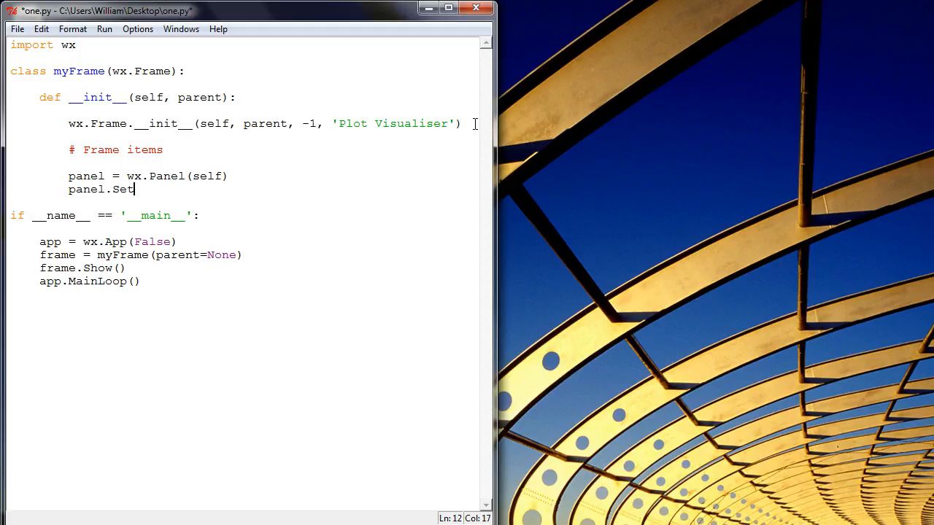
{"action": "type", "text": "Backgor"}
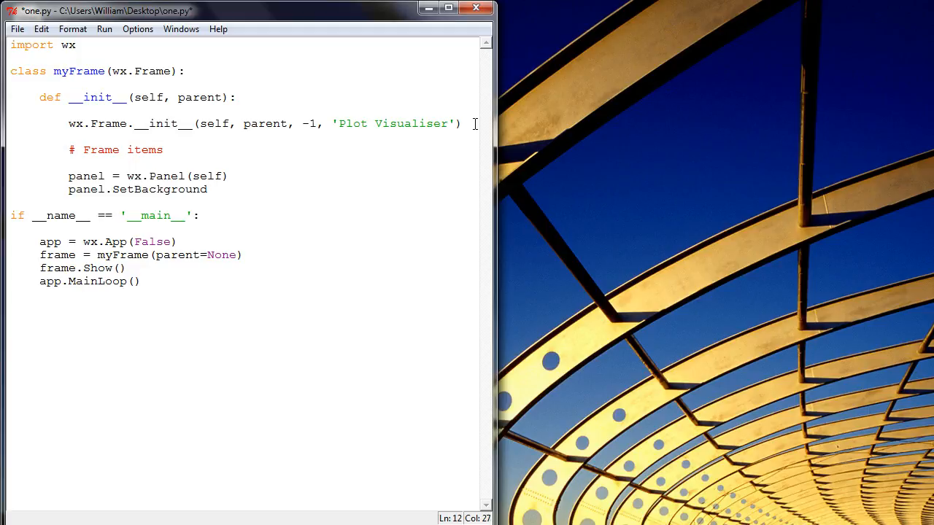
{"action": "type", "text": "Colo"}
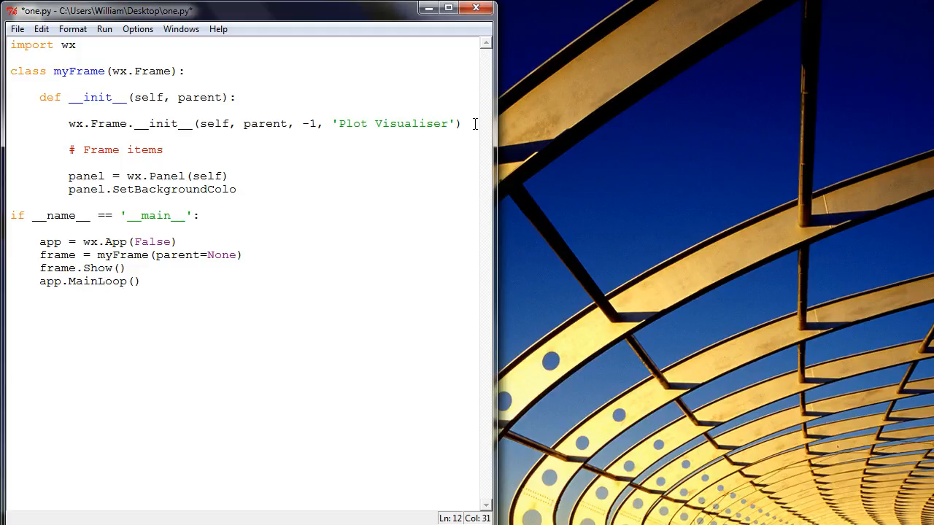
{"action": "type", "text": "ur"}
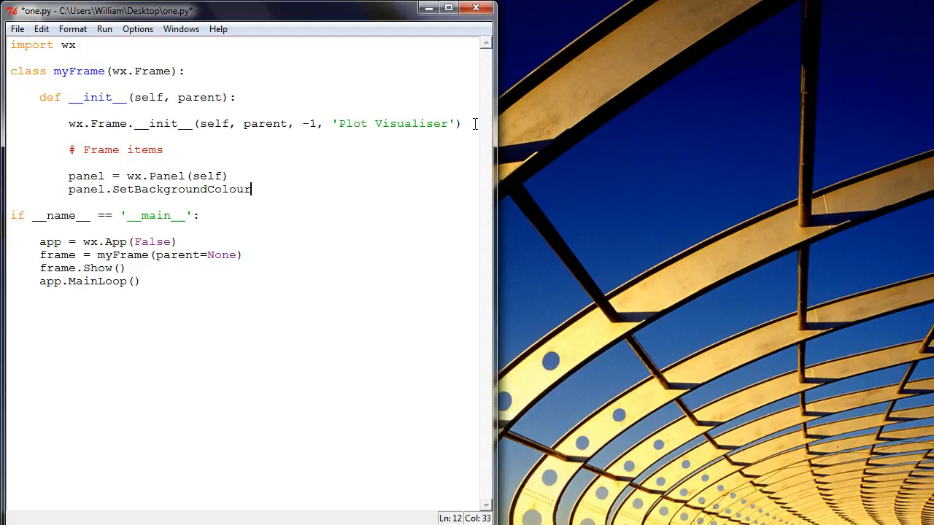
{"action": "type", "text": "()"}
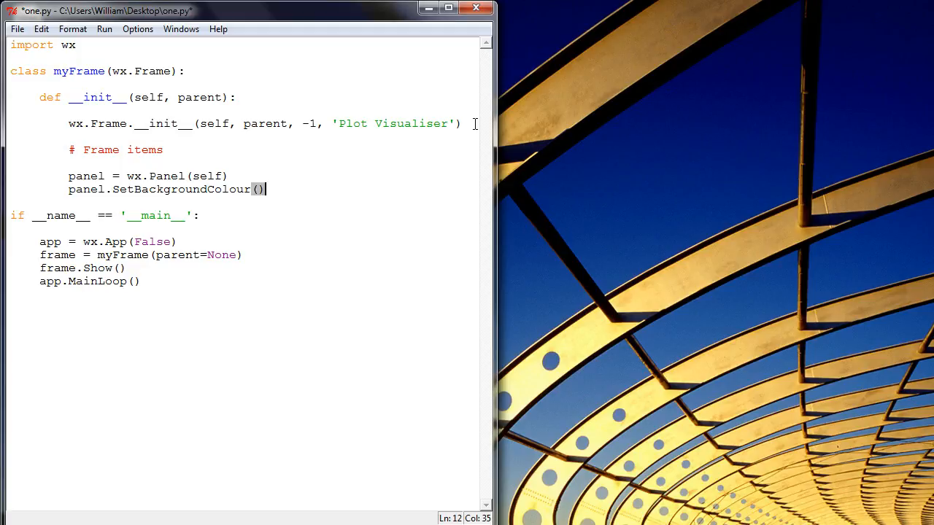
{"action": "type", "text": "'"}
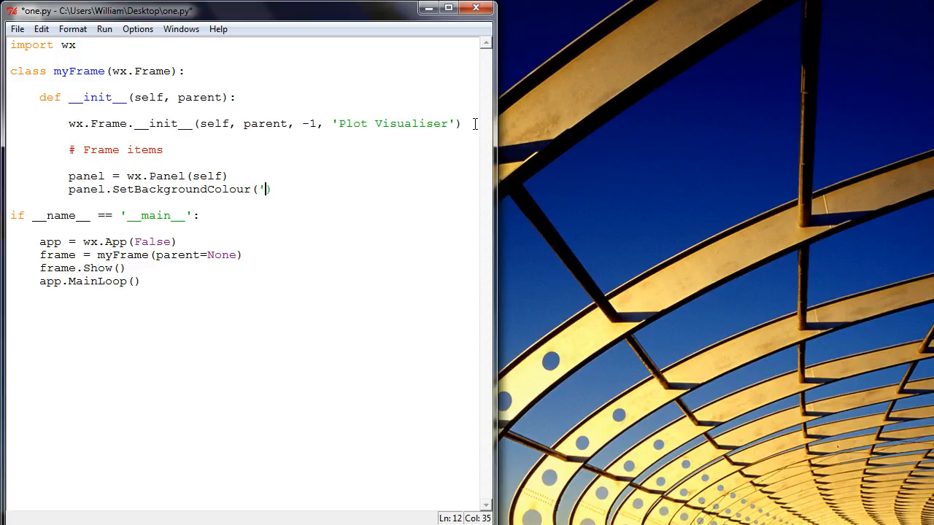
{"action": "type", "text": "white"}
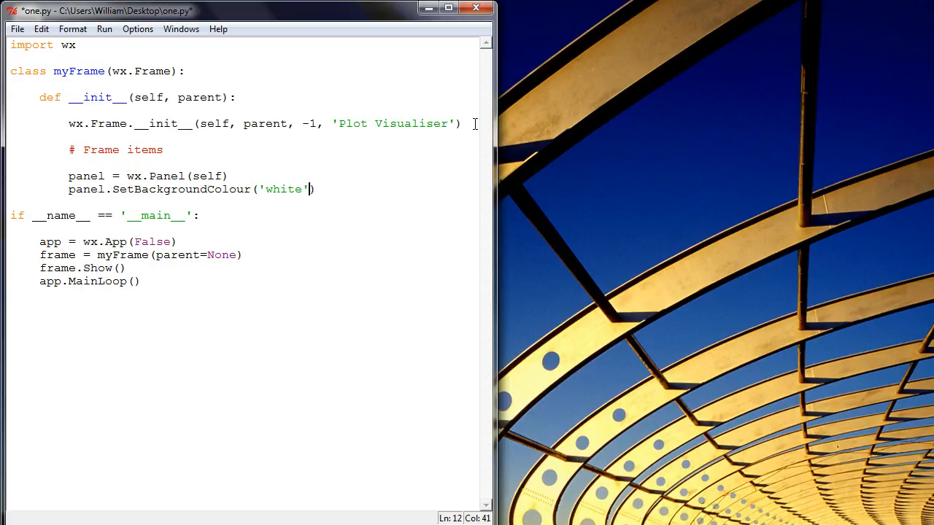
Save and run one.py, then move the white Plot Visualiser window aside
{"action": "key", "text": "ctrl+s"}
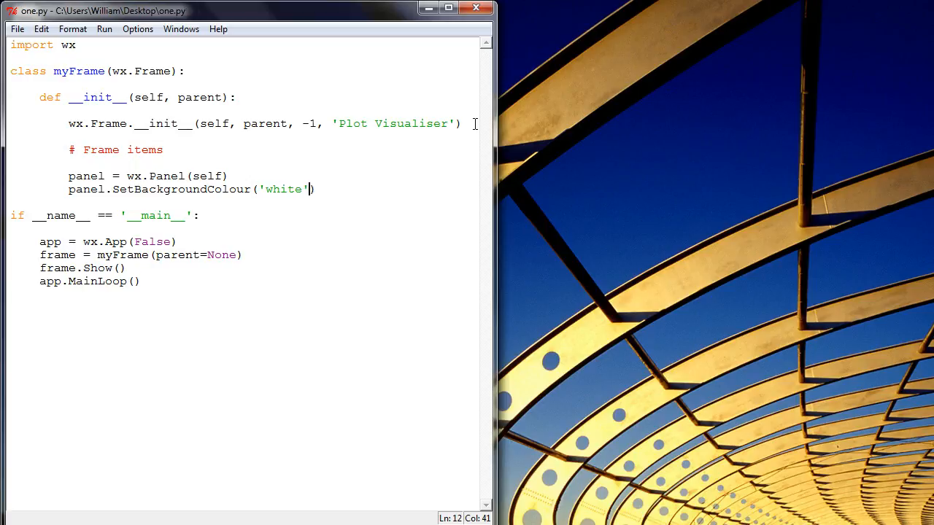
{"action": "key", "text": "F5"}
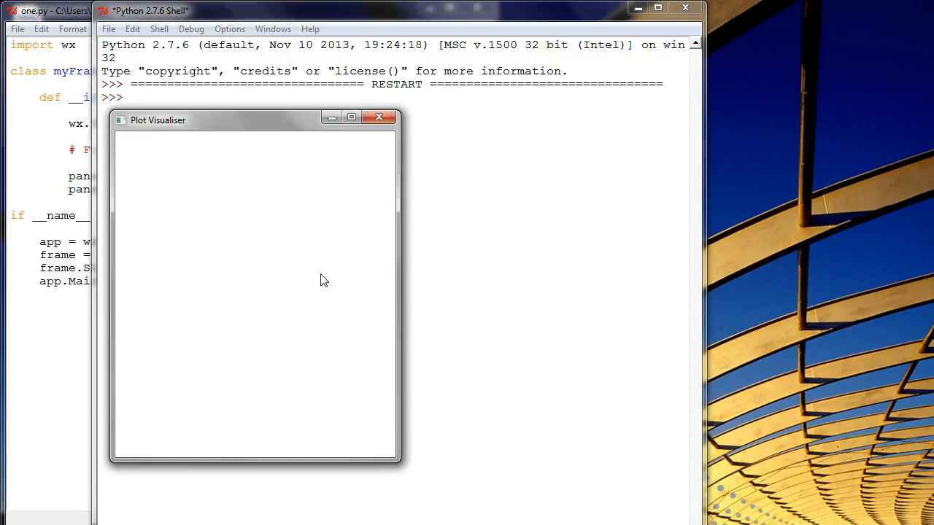
{"action": "left_click_drag", "start_coordinate": [158, 119], "coordinate": [121, 67]}
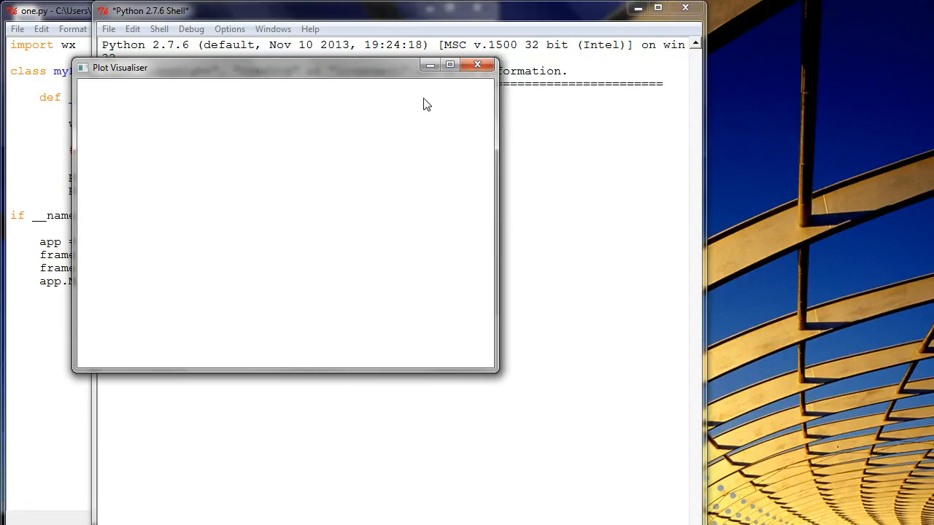
{"action": "mouse_move", "coordinate": [398, 154]}
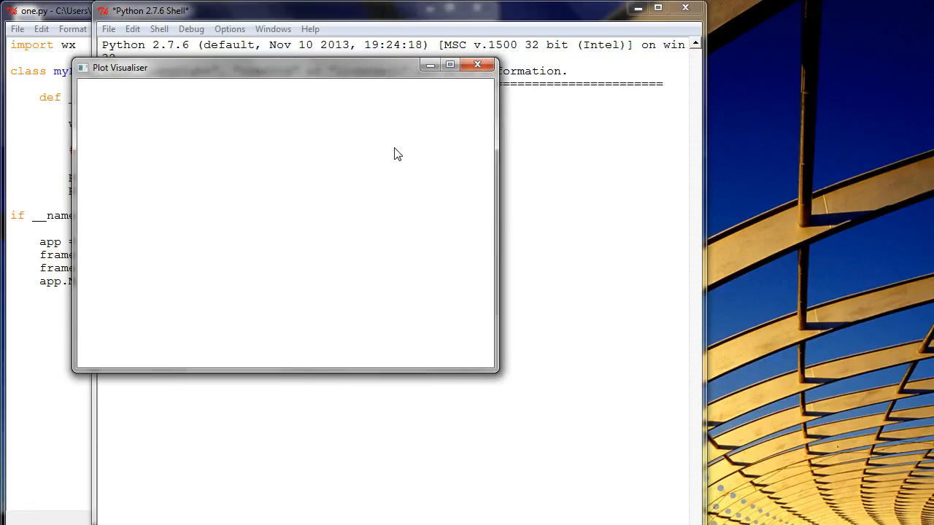
{"action": "mouse_move", "coordinate": [285, 160]}
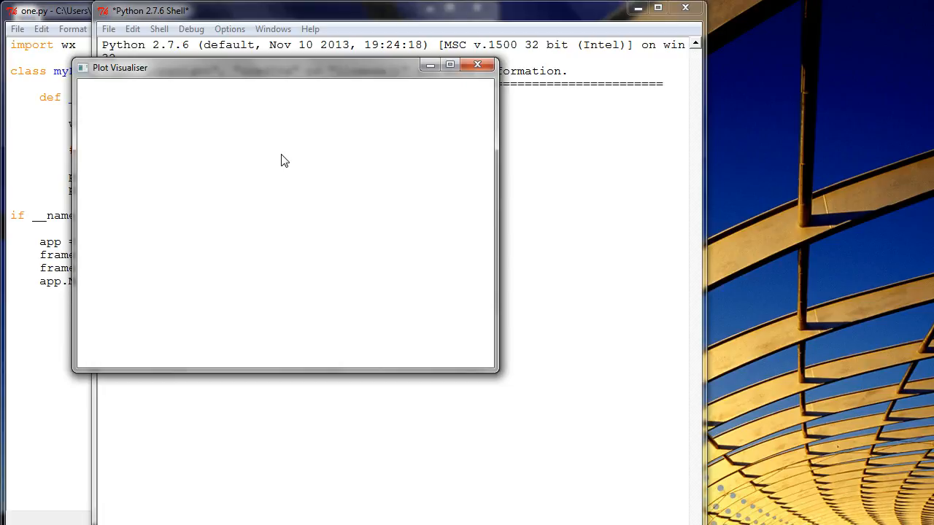